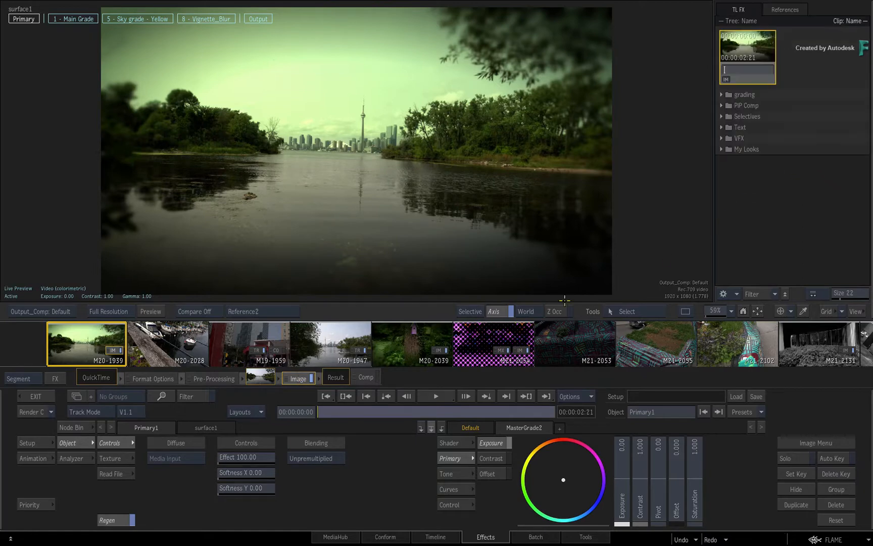
Expand the grading folder in the TL FX Explorer and scroll through its water and buildings subfolders
{"action": "left_click", "coordinate": [168, 344]}
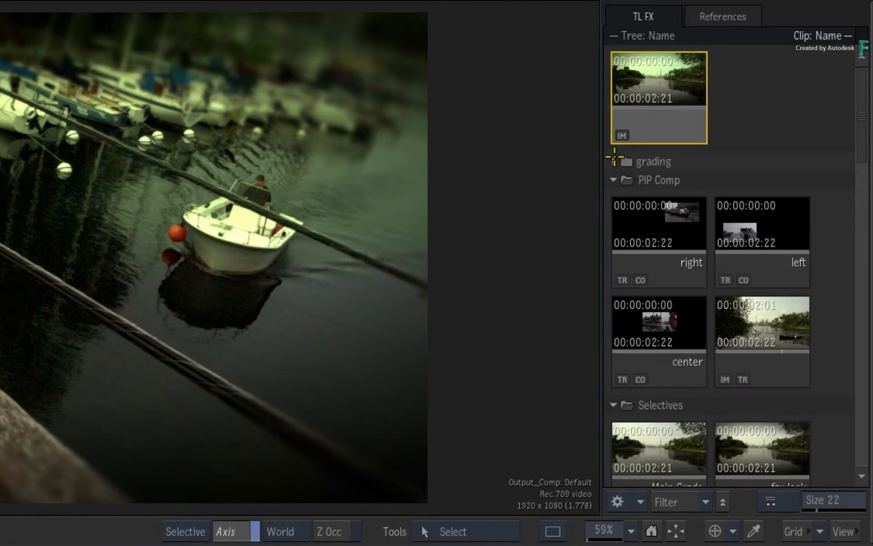
{"action": "left_click", "coordinate": [617, 162]}
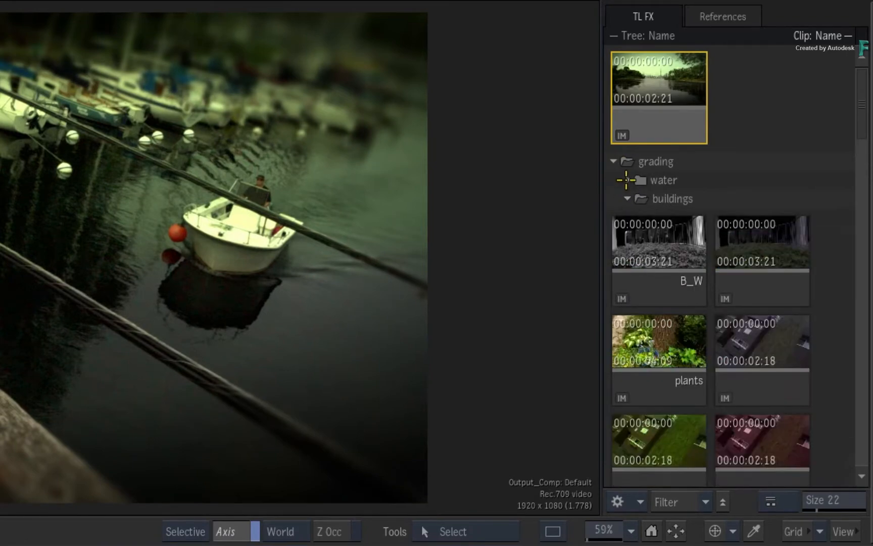
{"action": "scroll", "scroll_direction": "down", "scroll_amount": 3}
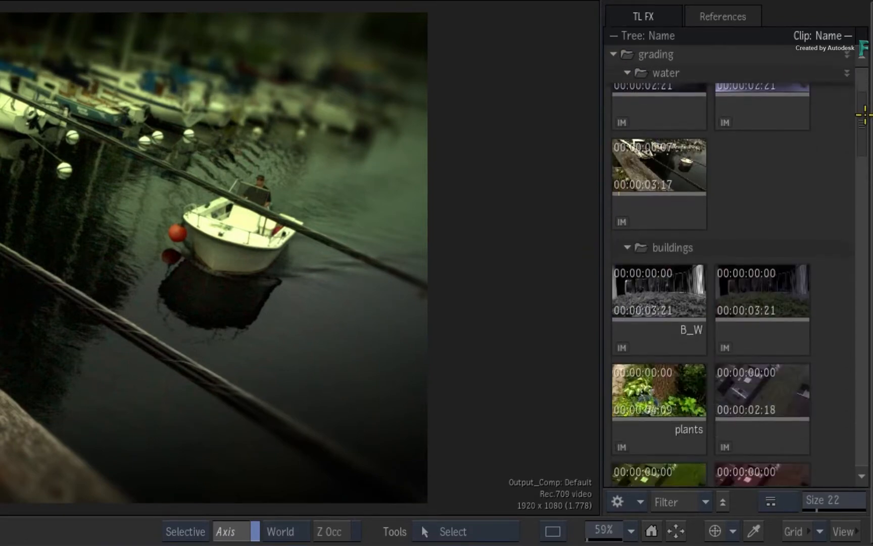
{"action": "scroll", "scroll_direction": "down", "scroll_amount": 3}
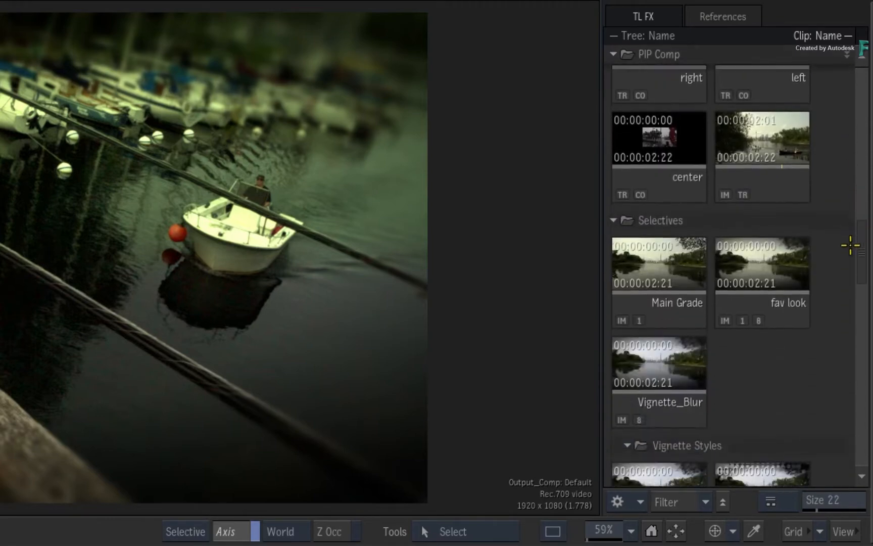
{"action": "scroll", "scroll_direction": "down", "scroll_amount": 3}
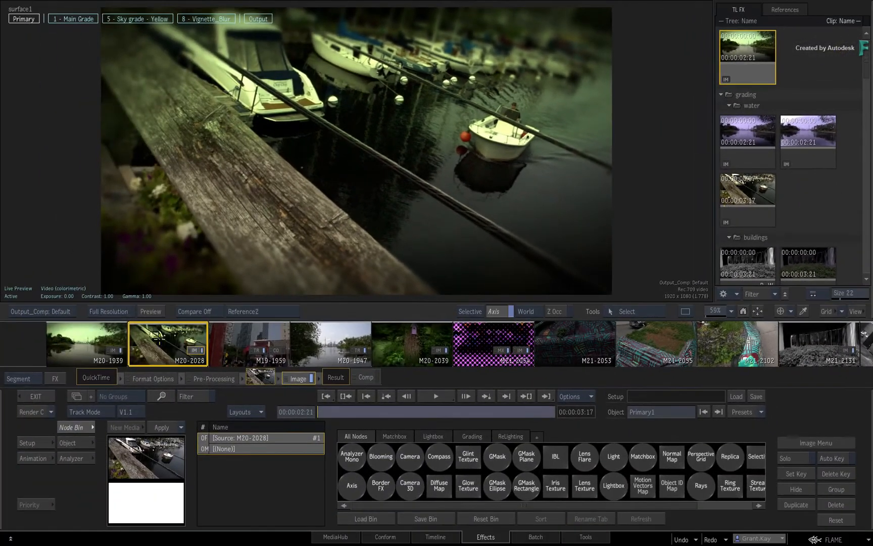
Make the lake shot, then the harbour boat shot, current so the Explorer shows each one's Image setup
{"action": "left_click", "coordinate": [86, 344]}
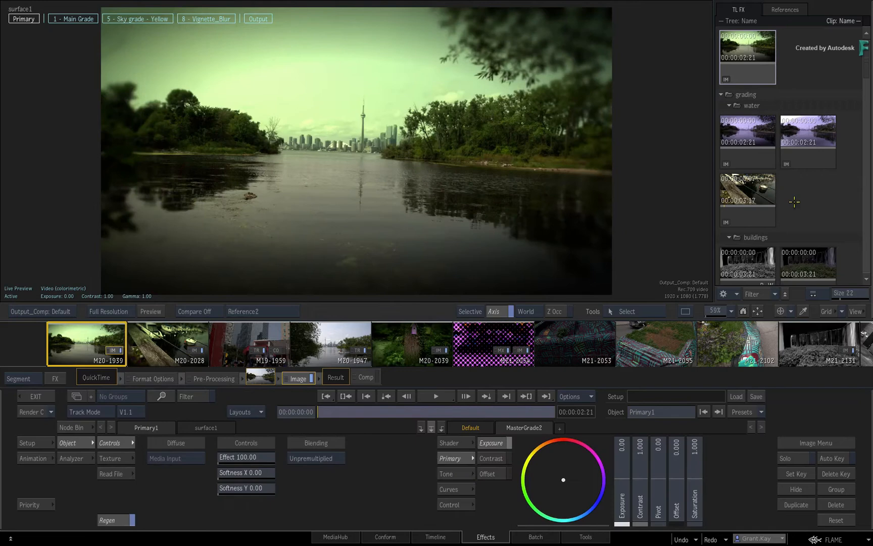
{"action": "mouse_move", "coordinate": [821, 190]}
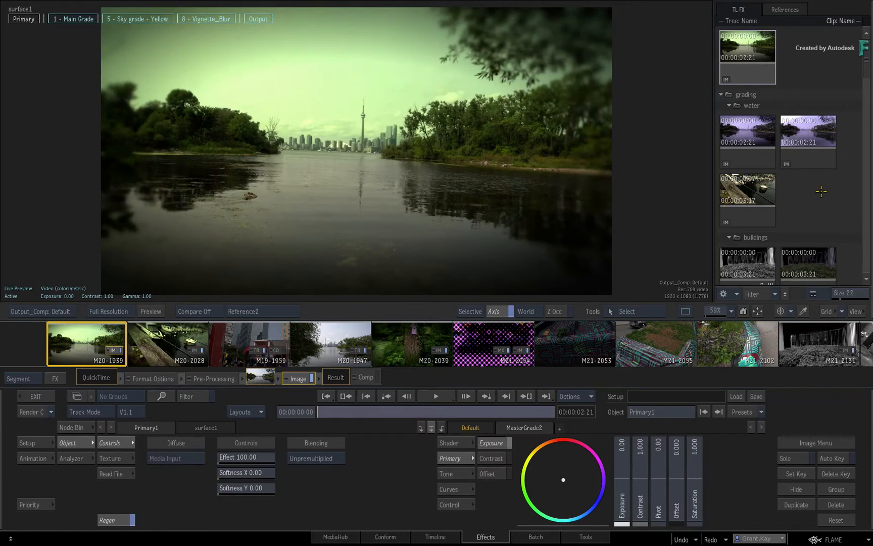
{"action": "mouse_move", "coordinate": [818, 192]}
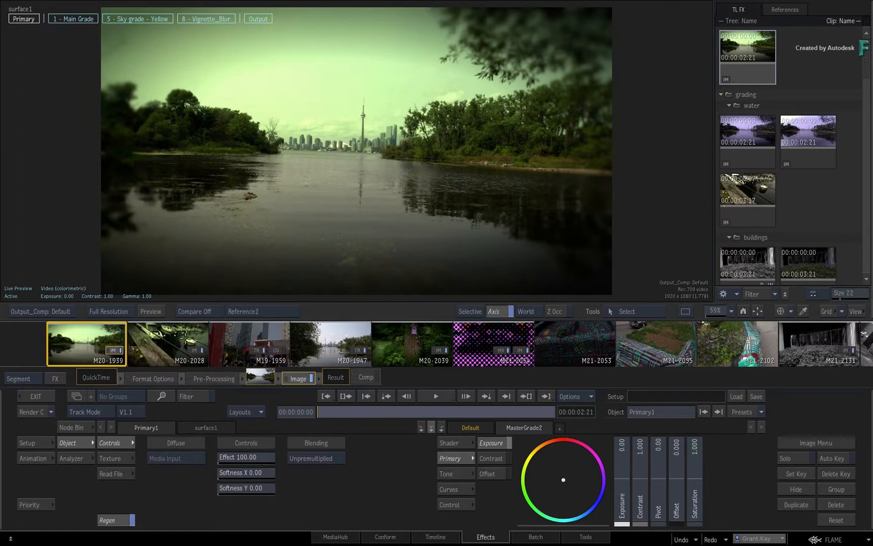
{"action": "left_click", "coordinate": [168, 343]}
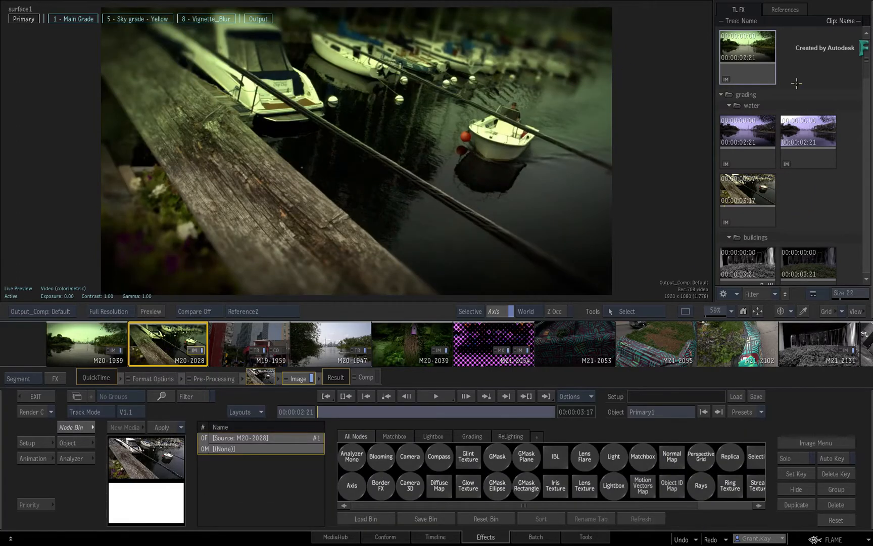
{"action": "mouse_move", "coordinate": [678, 210]}
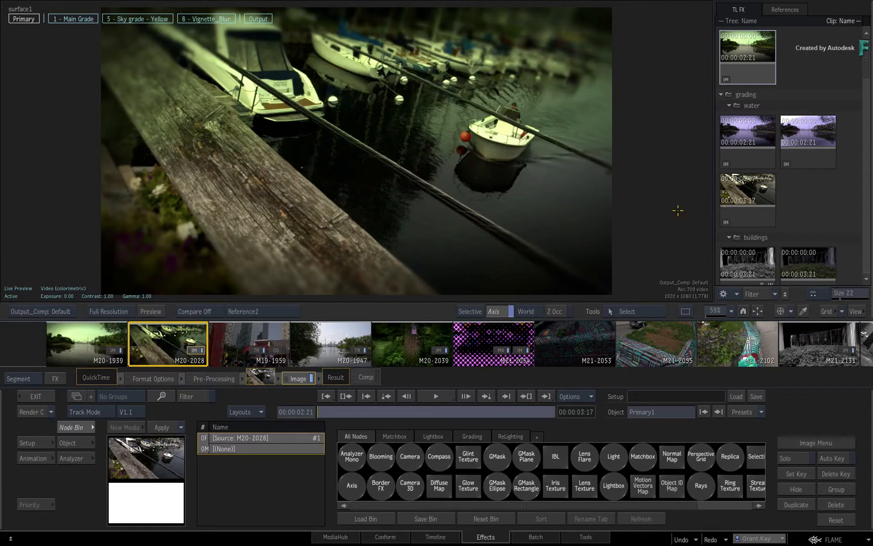
{"action": "mouse_move", "coordinate": [671, 195]}
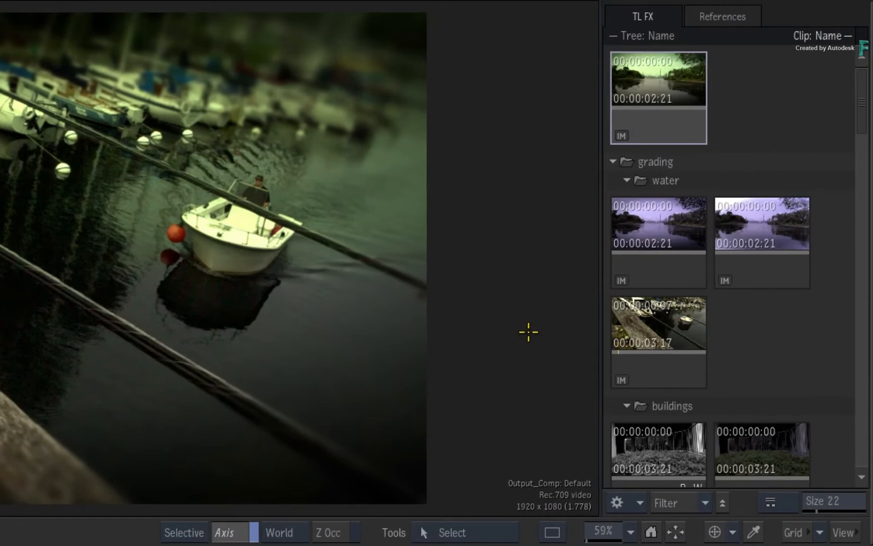
{"action": "mouse_move", "coordinate": [552, 328]}
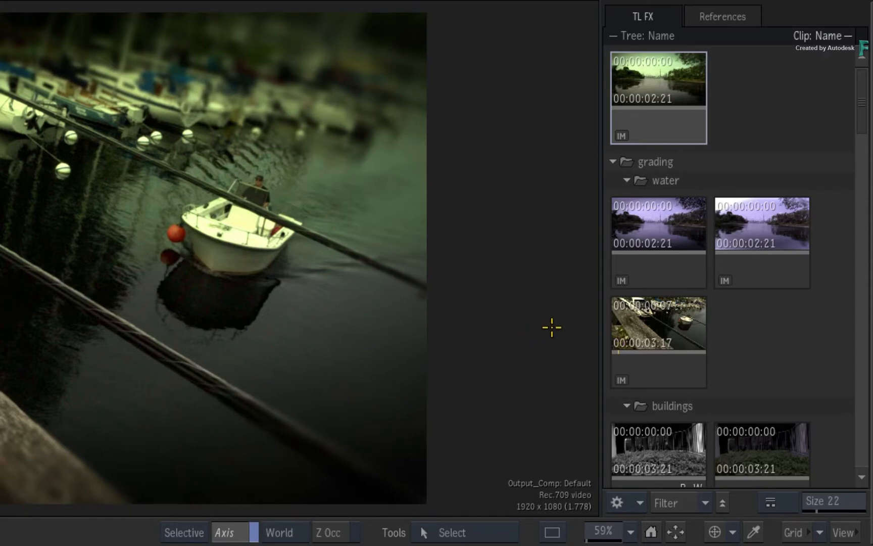
{"action": "mouse_move", "coordinate": [814, 108]}
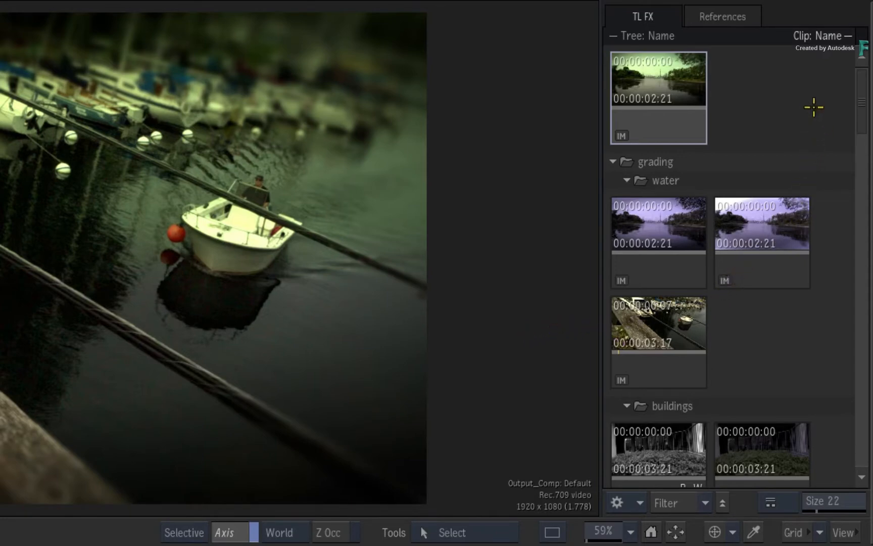
{"action": "mouse_move", "coordinate": [780, 99]}
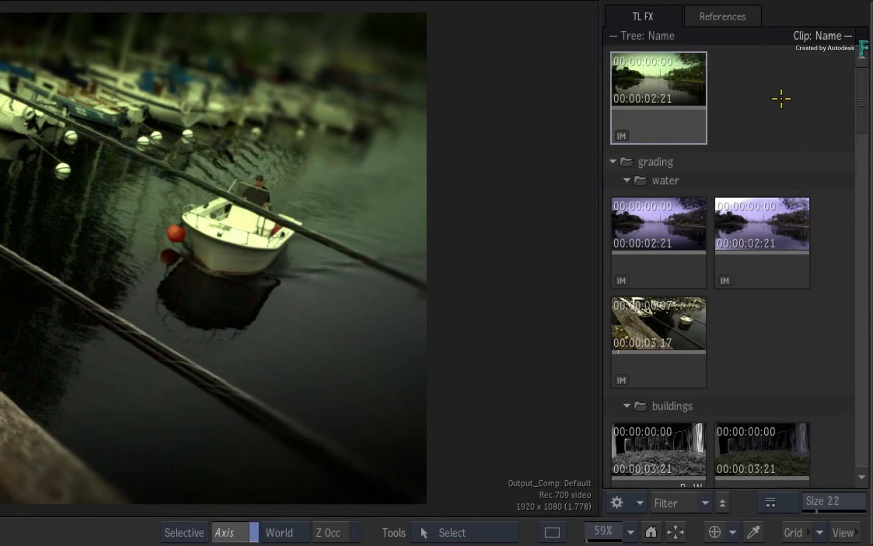
Drag the lake segment's Image setup into the grading > water folder as its fourth entry
{"action": "right_click", "coordinate": [658, 91]}
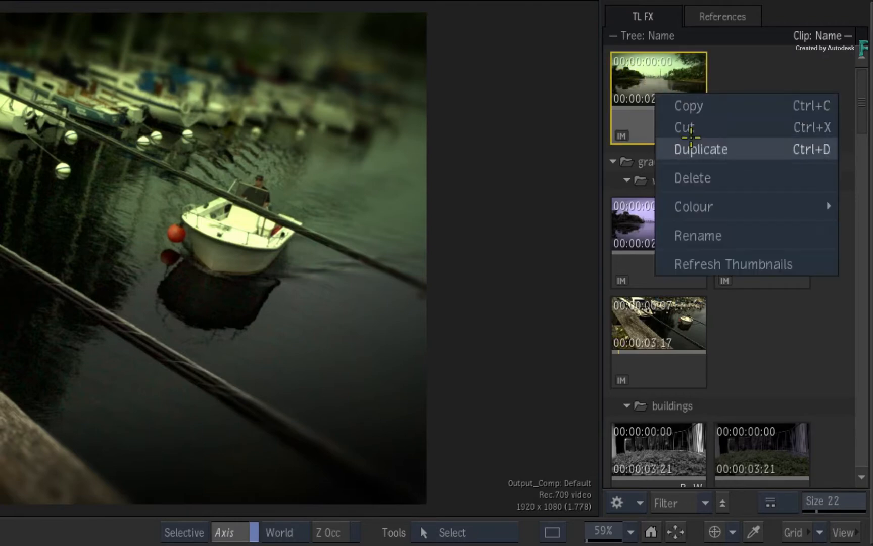
{"action": "mouse_move", "coordinate": [762, 327]}
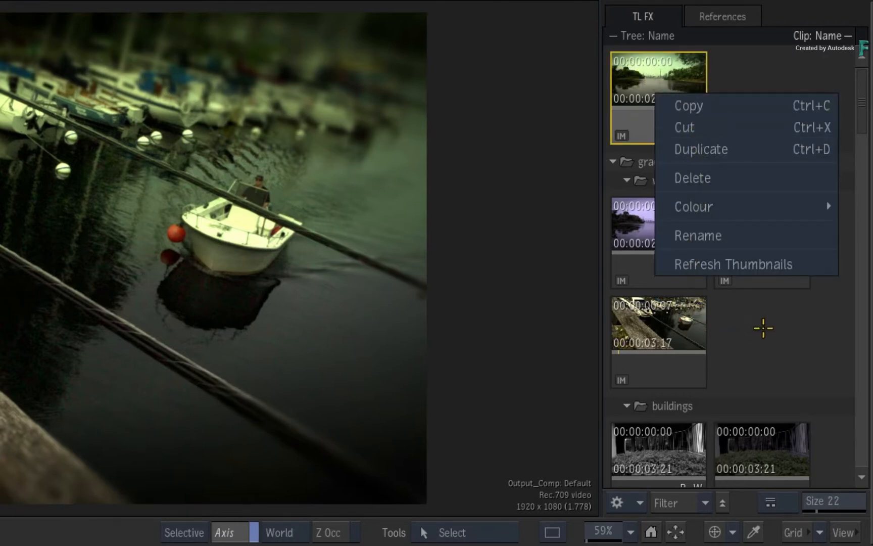
{"action": "left_click", "coordinate": [771, 141]}
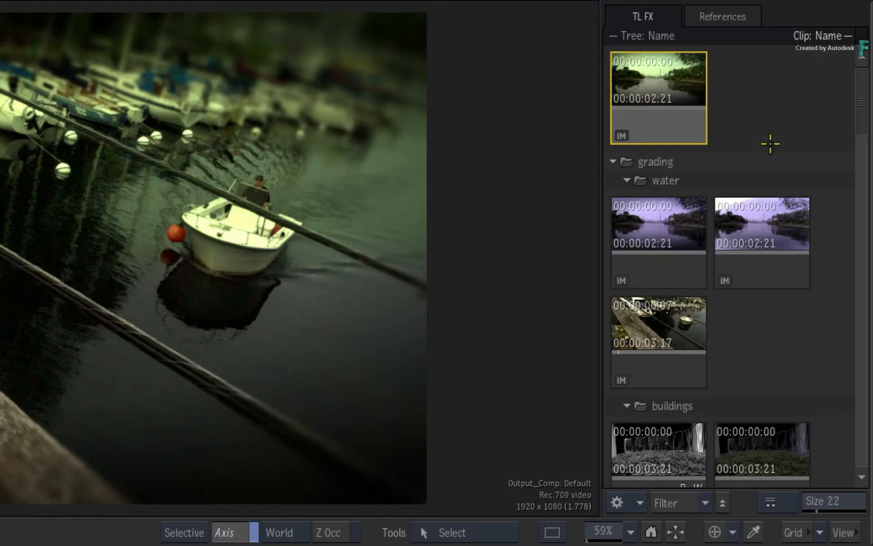
{"action": "left_click_drag", "start_coordinate": [658, 97], "coordinate": [672, 162]}
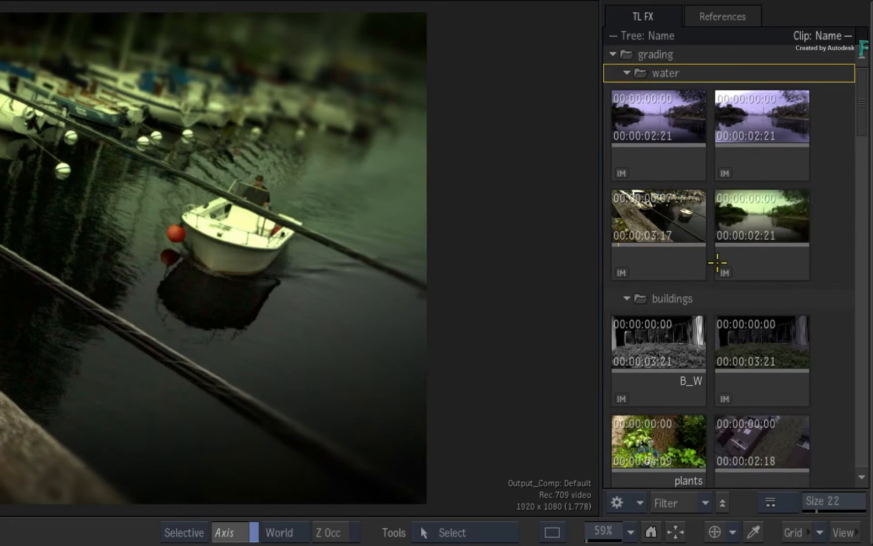
{"action": "mouse_move", "coordinate": [827, 244]}
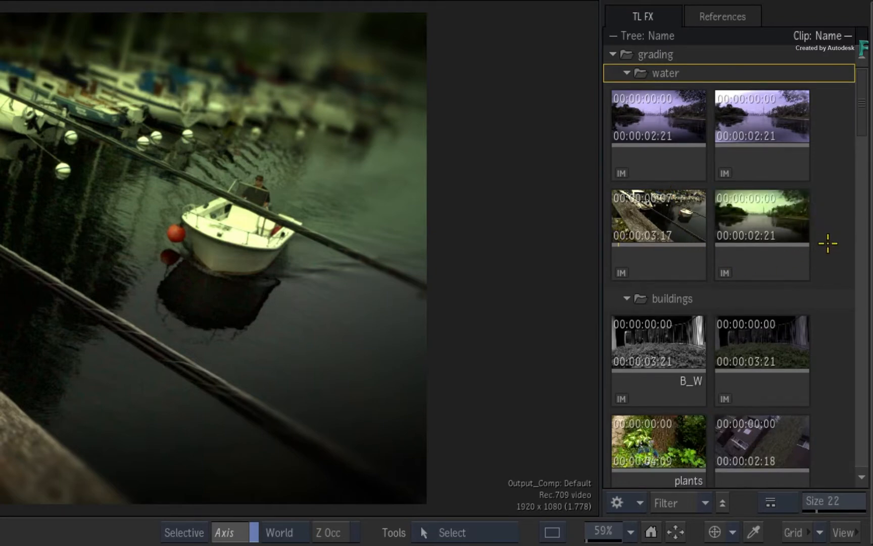
{"action": "mouse_move", "coordinate": [818, 261]}
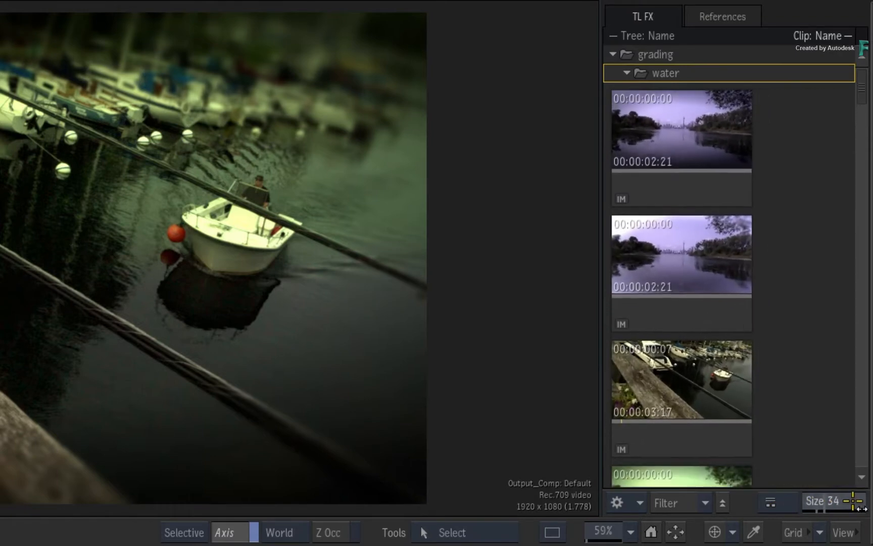
Set the thumbnails to a medium size and switch the setups view from Tiles to List
{"action": "left_click_drag", "start_coordinate": [858, 501], "coordinate": [830, 502]}
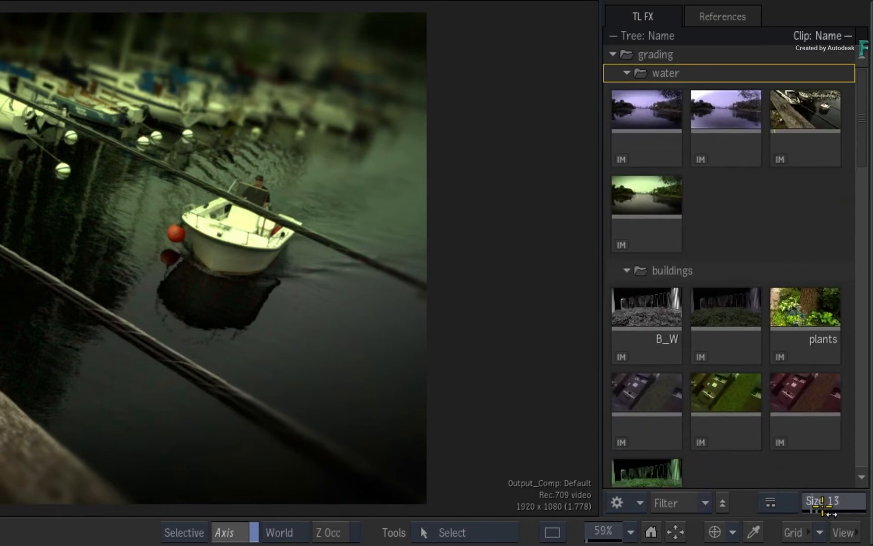
{"action": "left_click_drag", "start_coordinate": [820, 499], "coordinate": [847, 499]}
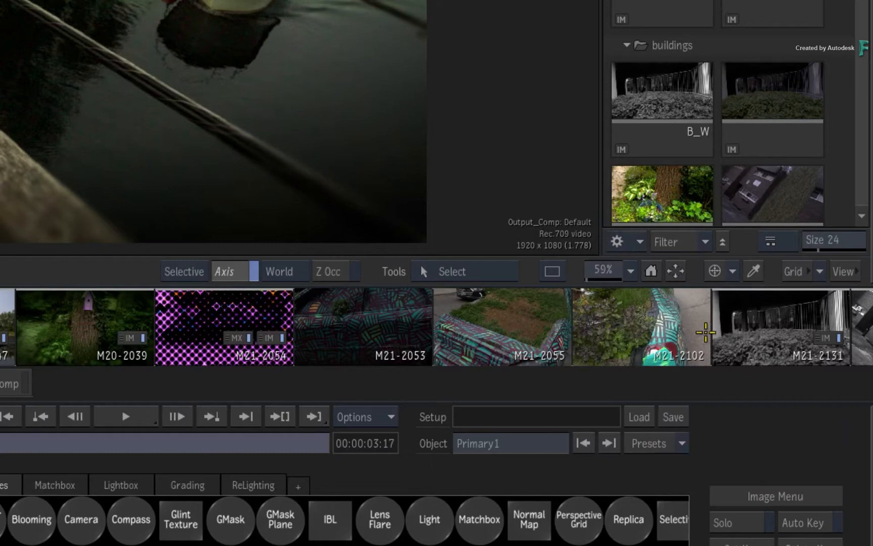
{"action": "left_click", "coordinate": [618, 242]}
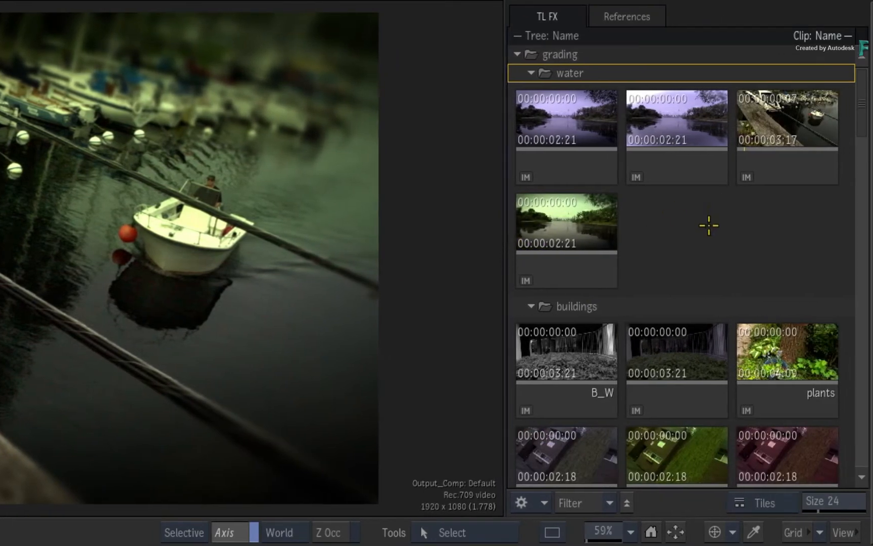
{"action": "left_click", "coordinate": [762, 503]}
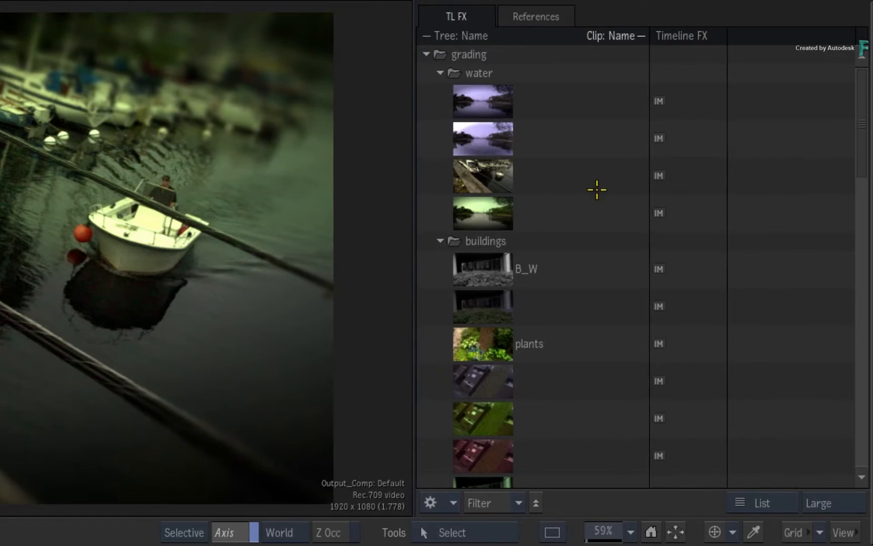
Select the B_W buildings setup, then the first water setup, with small list thumbnails
{"action": "left_click", "coordinate": [483, 101]}
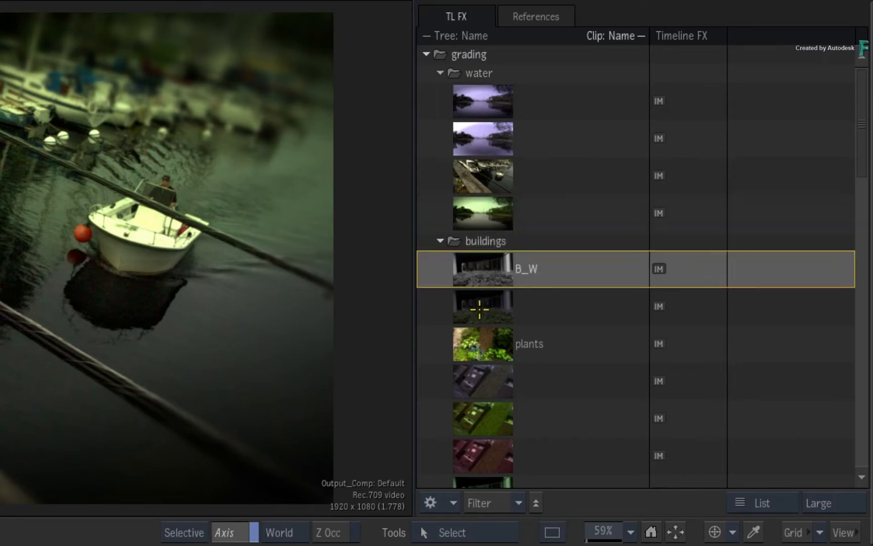
{"action": "left_click", "coordinate": [484, 306]}
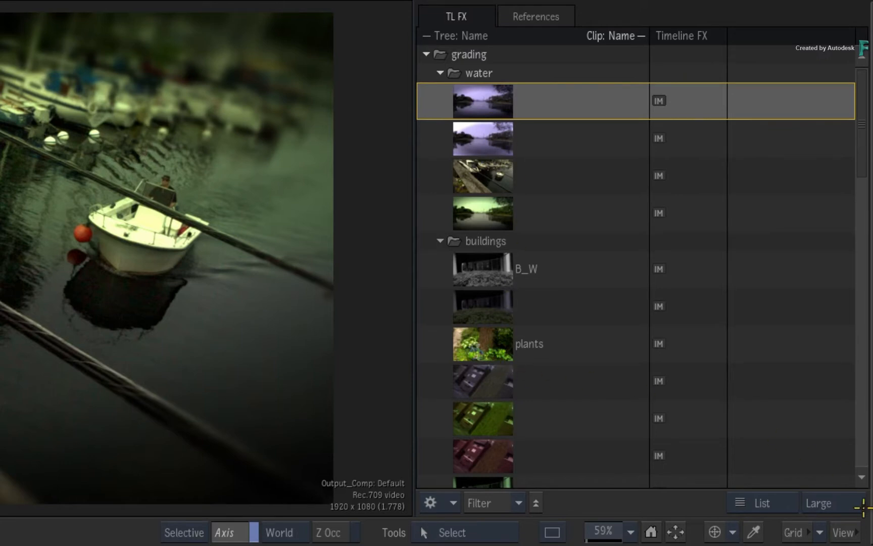
{"action": "left_click", "coordinate": [822, 502]}
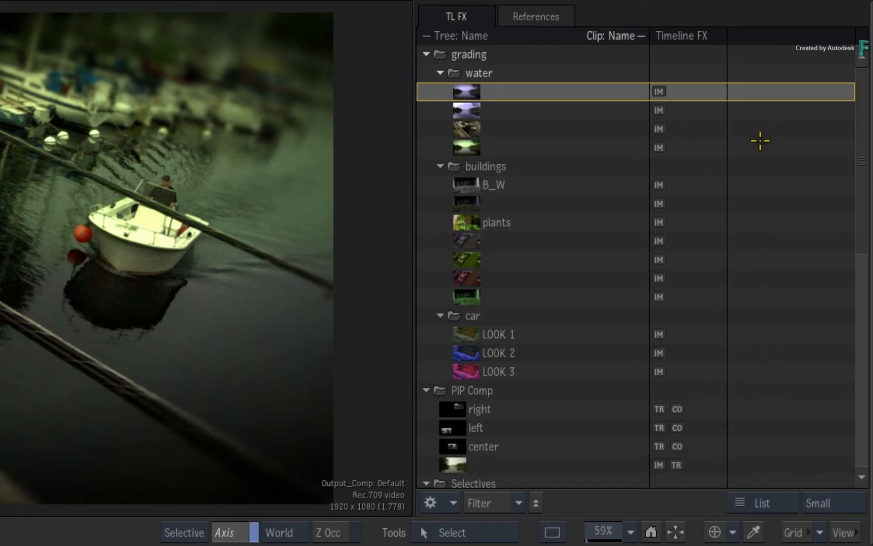
{"action": "mouse_move", "coordinate": [751, 138]}
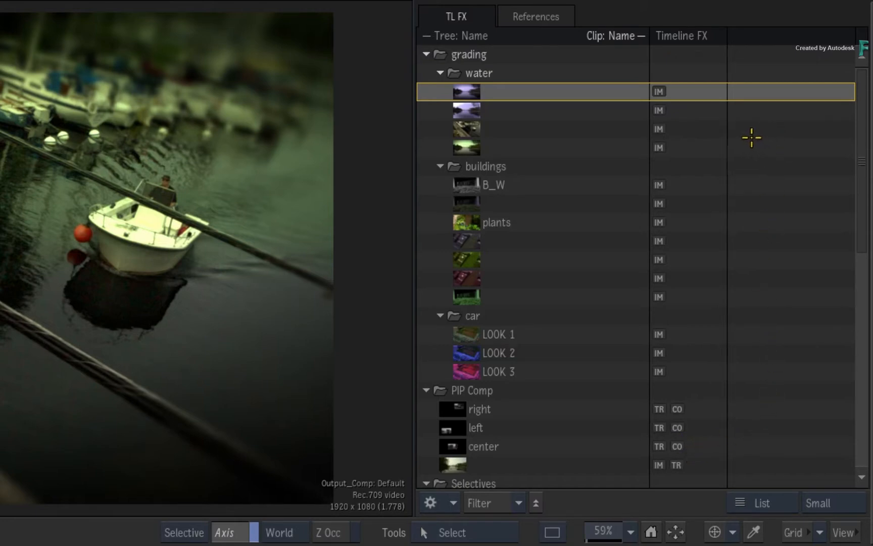
Add a Resolution column to the setup list, then hide it again leaving only Timeline FX
{"action": "right_click", "coordinate": [694, 35]}
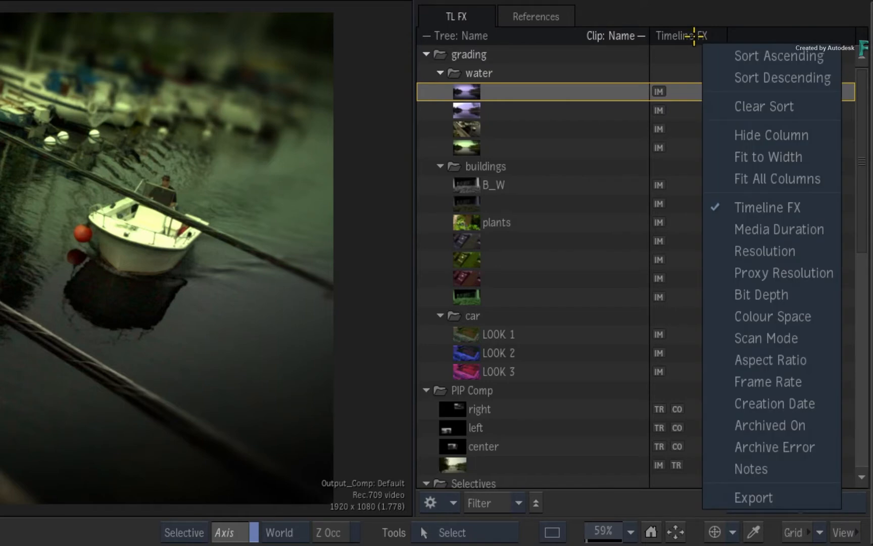
{"action": "mouse_move", "coordinate": [788, 137]}
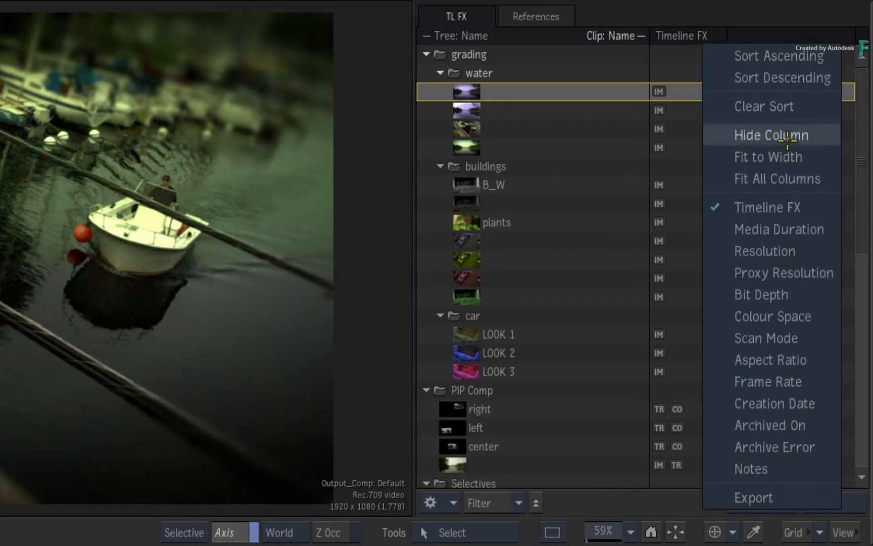
{"action": "left_click", "coordinate": [765, 251]}
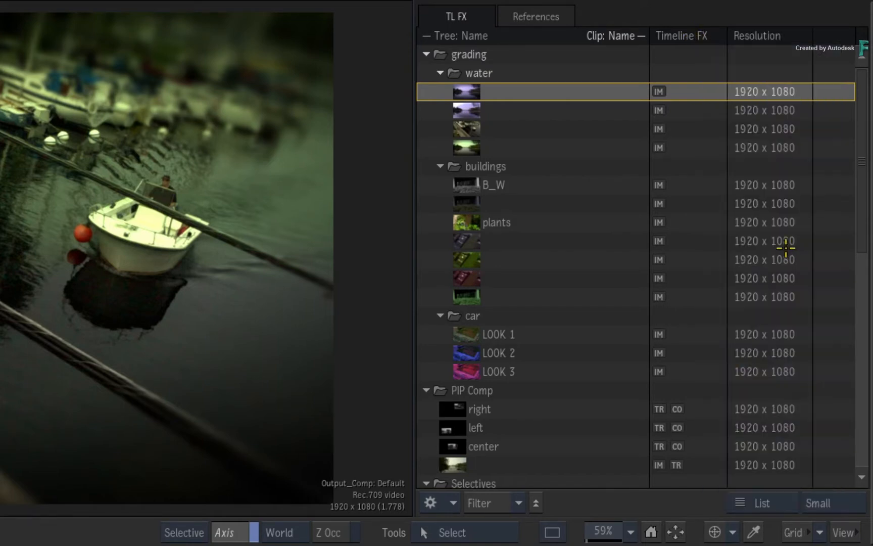
{"action": "right_click", "coordinate": [762, 35]}
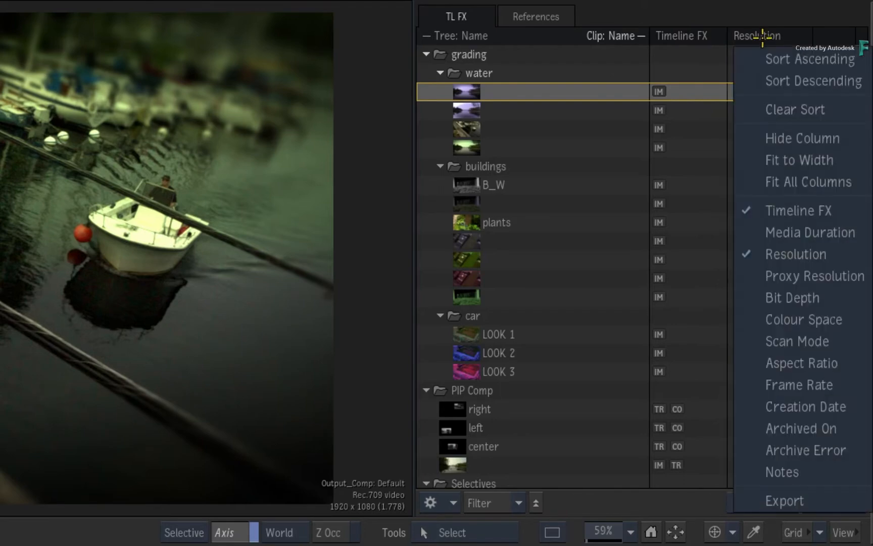
{"action": "mouse_move", "coordinate": [765, 23]}
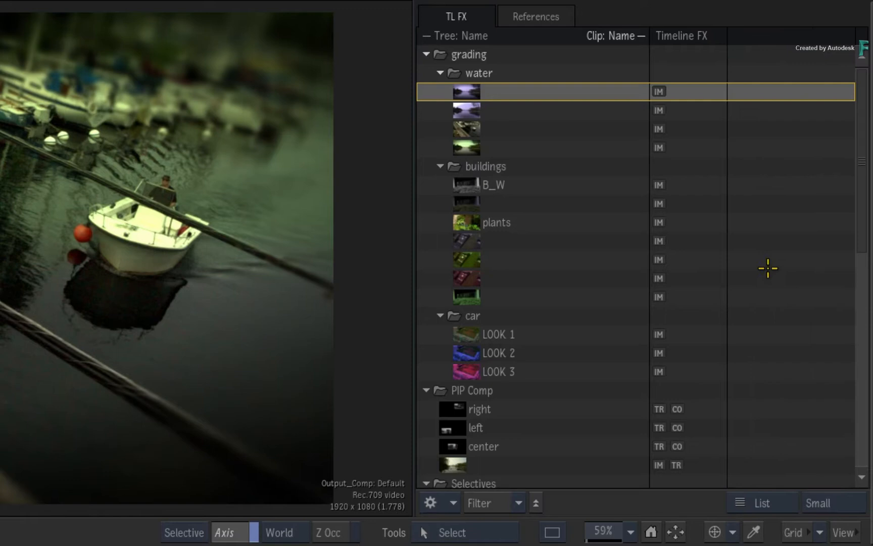
{"action": "left_click", "coordinate": [465, 111]}
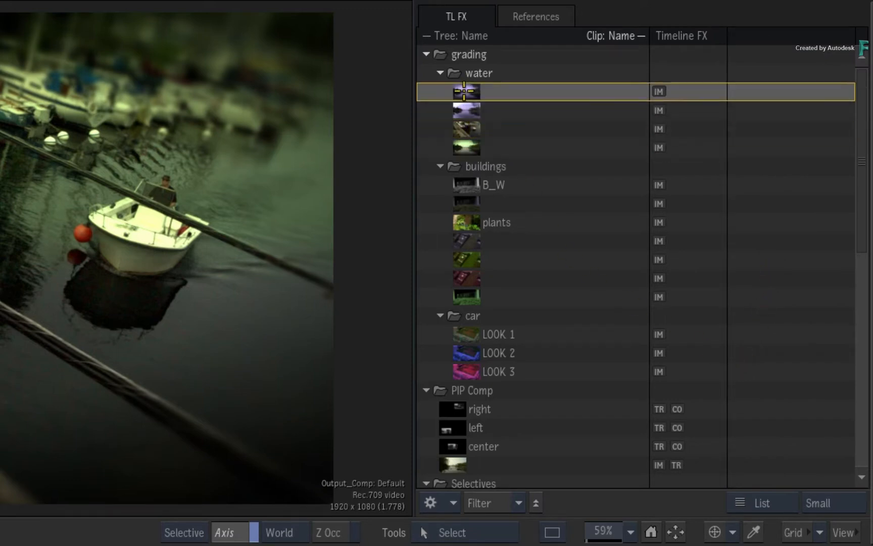
Switch the Explorer back to tile view and browse the water folder's four lake and dock setups
{"action": "left_click", "coordinate": [496, 222]}
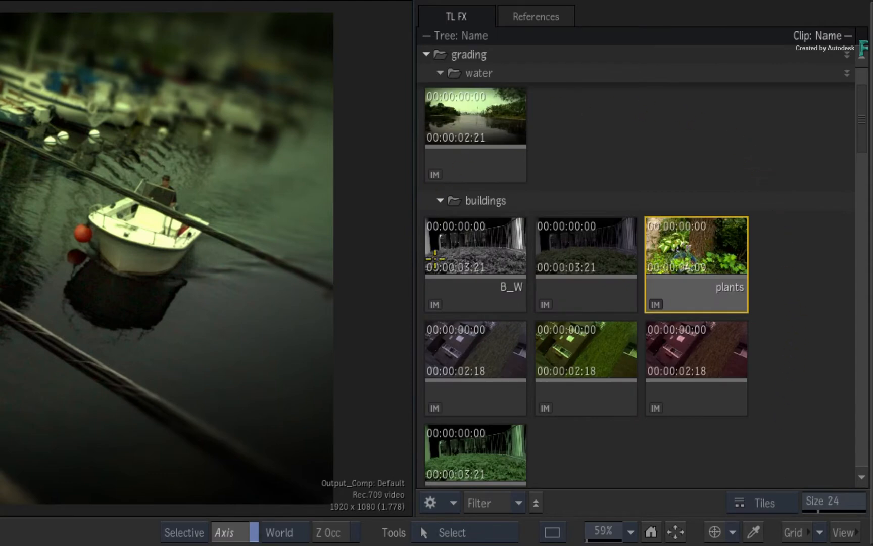
{"action": "left_click", "coordinate": [480, 119]}
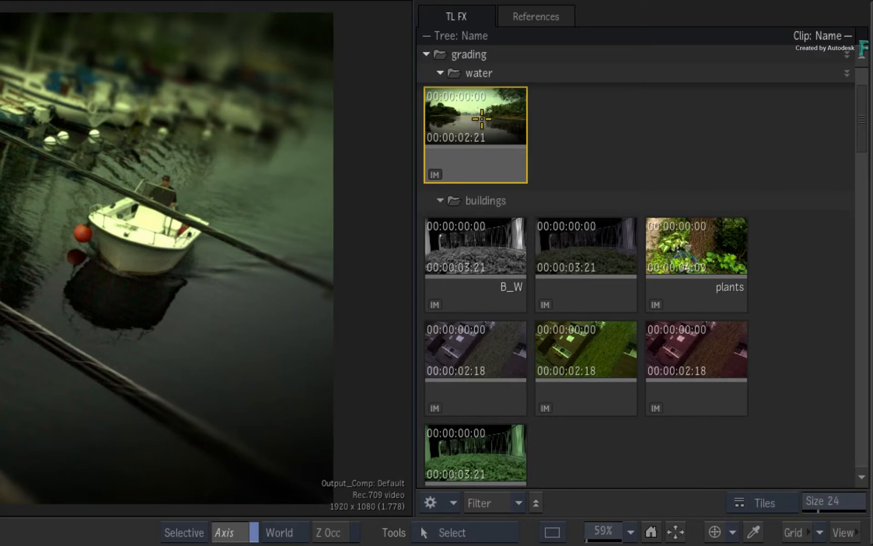
{"action": "scroll", "scroll_direction": "down", "scroll_amount": 3}
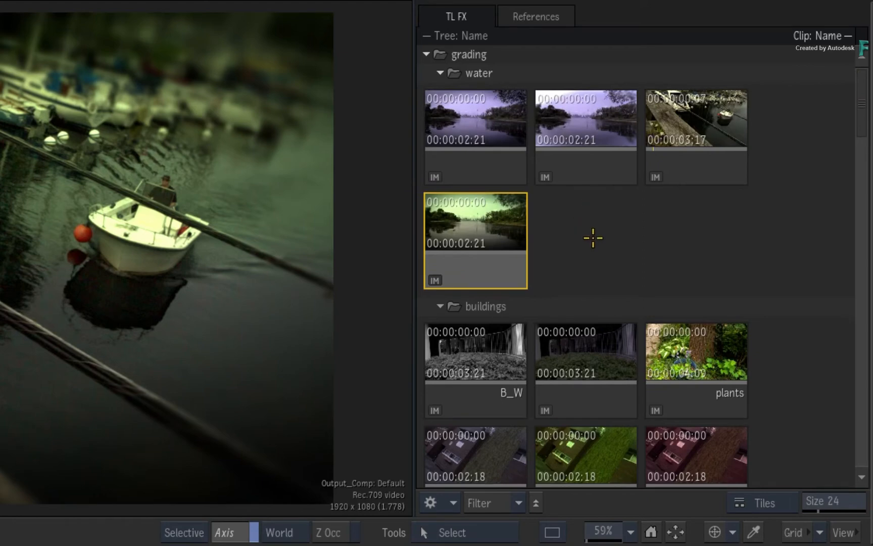
{"action": "left_click", "coordinate": [474, 130]}
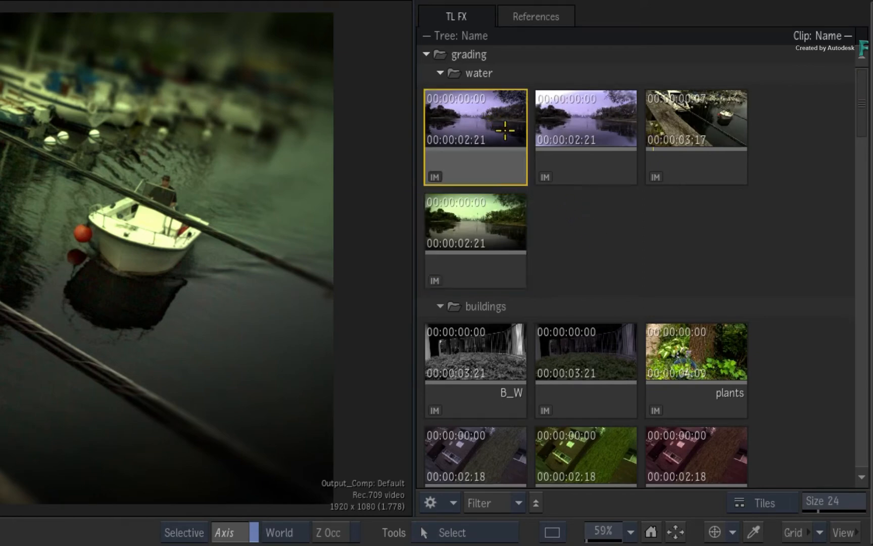
{"action": "mouse_move", "coordinate": [590, 226]}
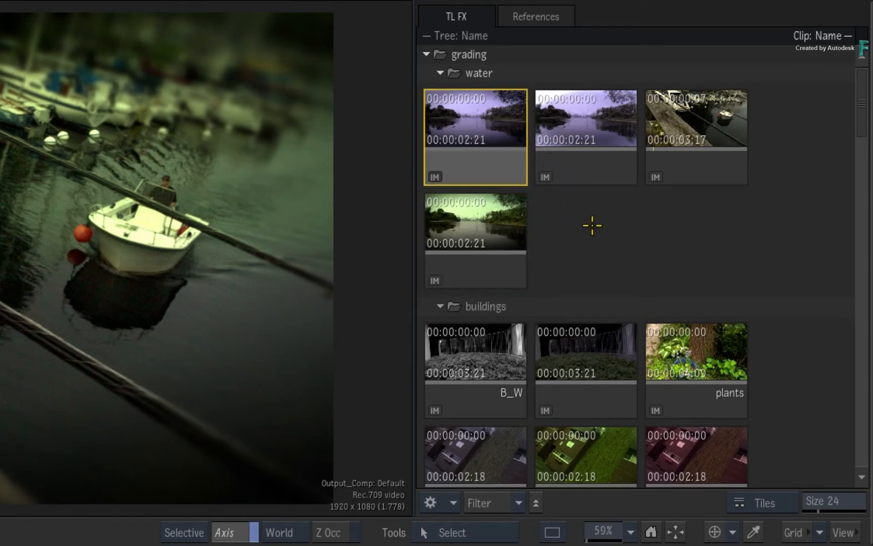
{"action": "scroll", "scroll_direction": "down", "scroll_amount": 3}
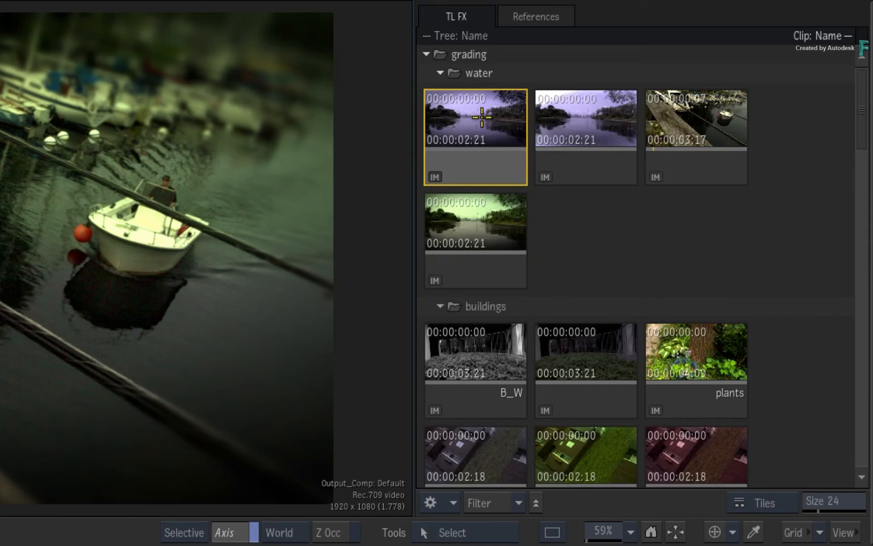
{"action": "left_click", "coordinate": [588, 118]}
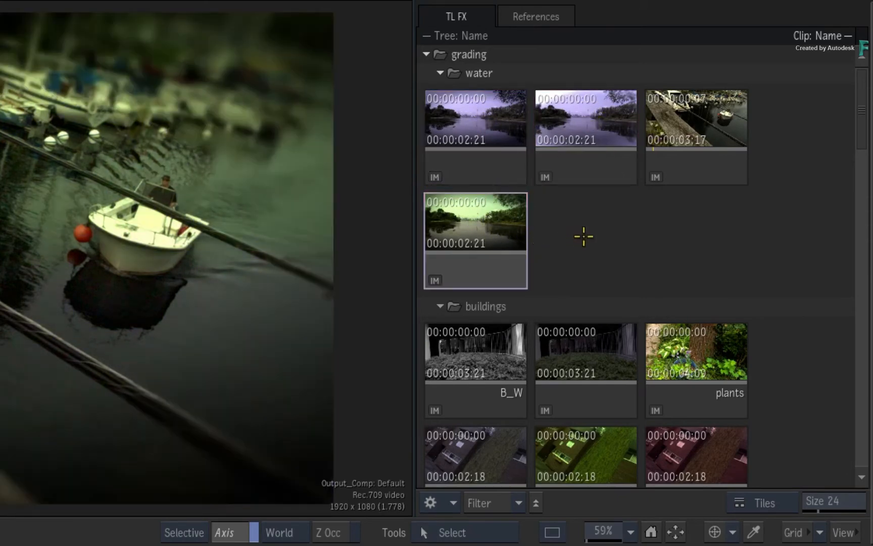
{"action": "mouse_move", "coordinate": [619, 274]}
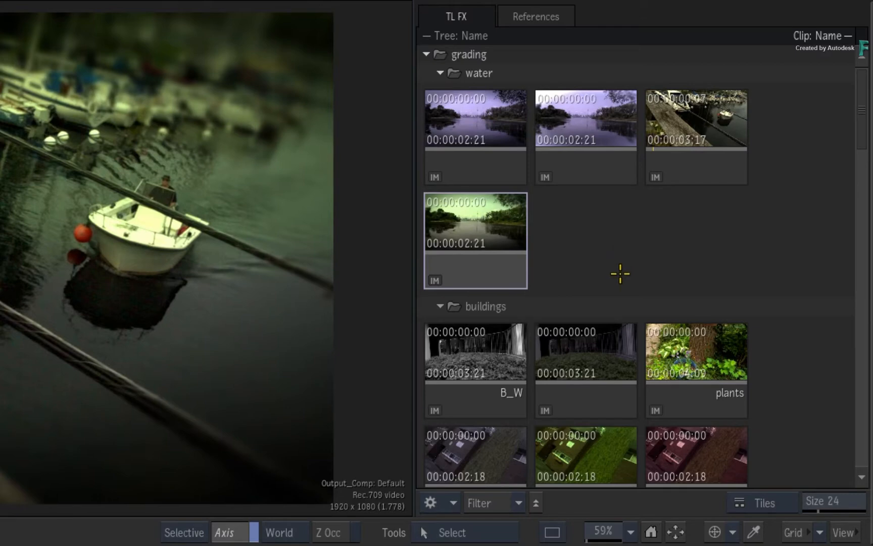
{"action": "mouse_move", "coordinate": [596, 250]}
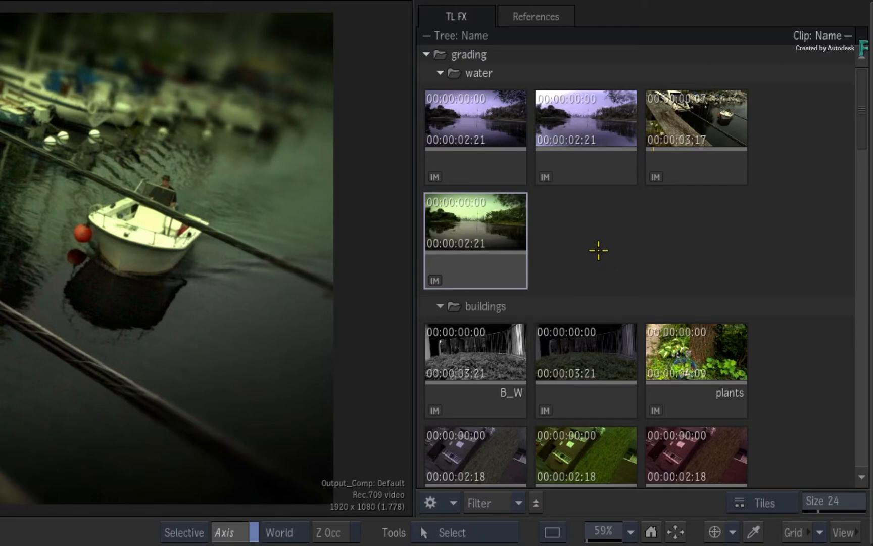
{"action": "mouse_move", "coordinate": [592, 245]}
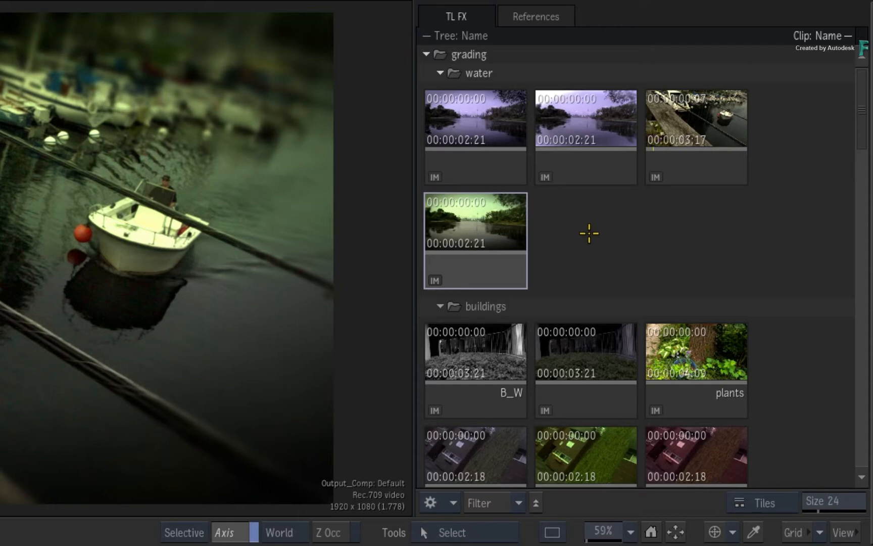
{"action": "mouse_move", "coordinate": [586, 227]}
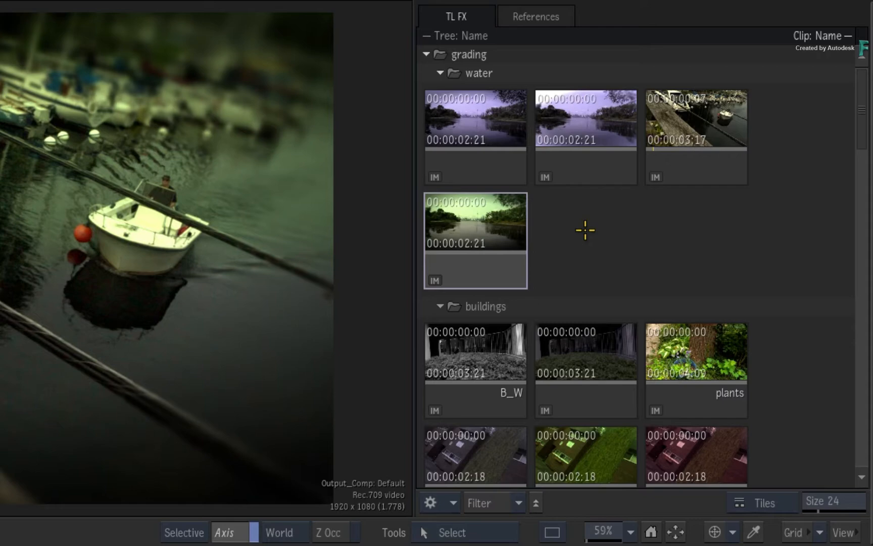
{"action": "mouse_move", "coordinate": [580, 232]}
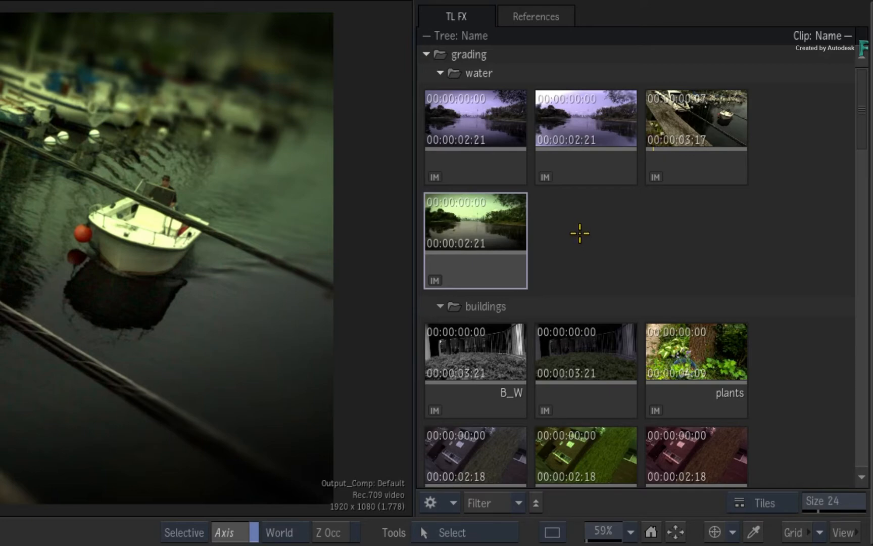
{"action": "mouse_move", "coordinate": [575, 236]}
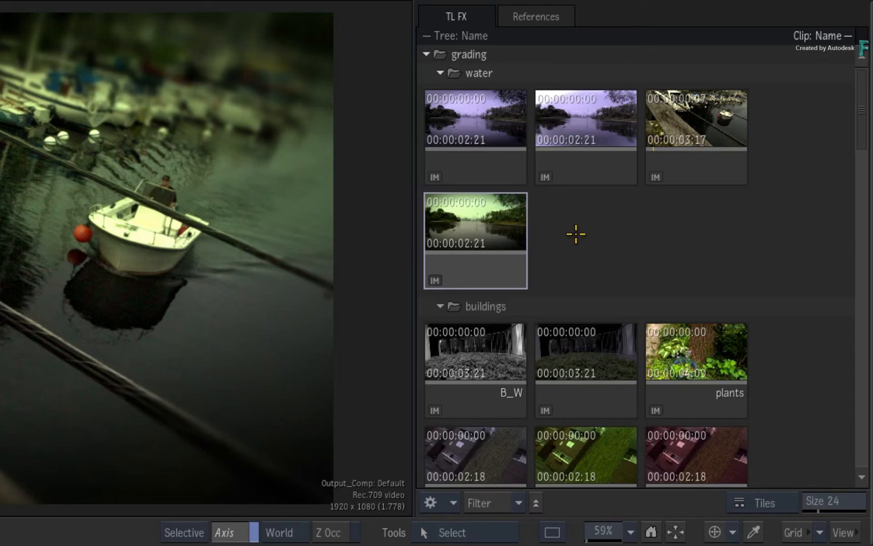
Expand the Explorer's filter panel with Name, Segment, Shot, Colour and User 2021 fields
{"action": "left_click", "coordinate": [483, 503]}
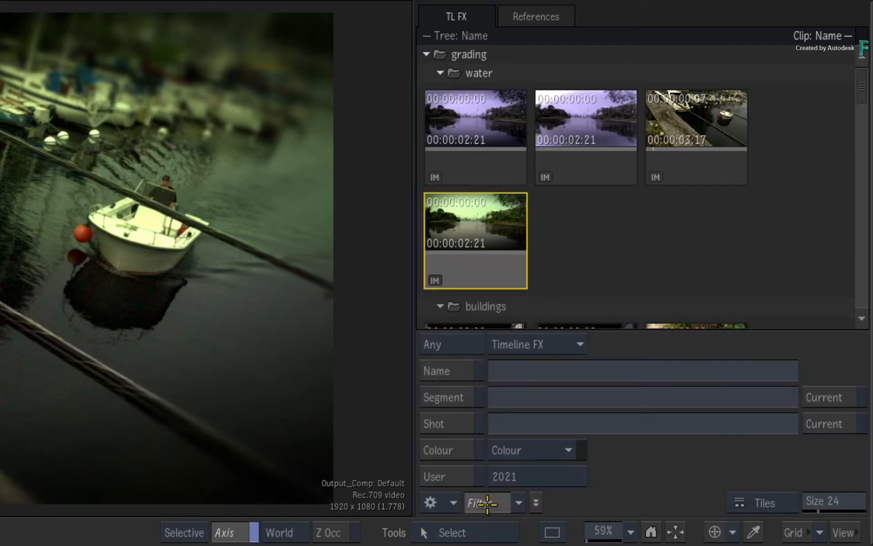
{"action": "key", "text": "e"}
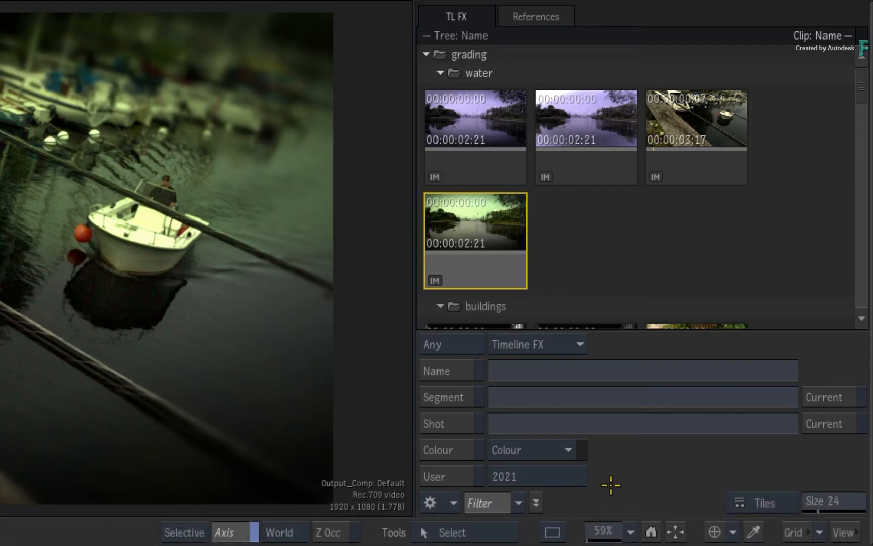
{"action": "mouse_move", "coordinate": [624, 471]}
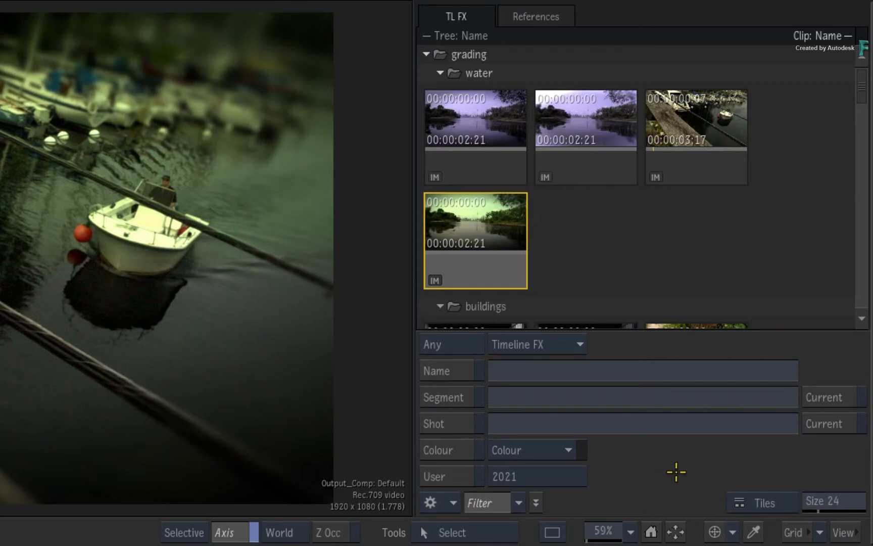
{"action": "scroll", "scroll_direction": "down", "scroll_amount": 3}
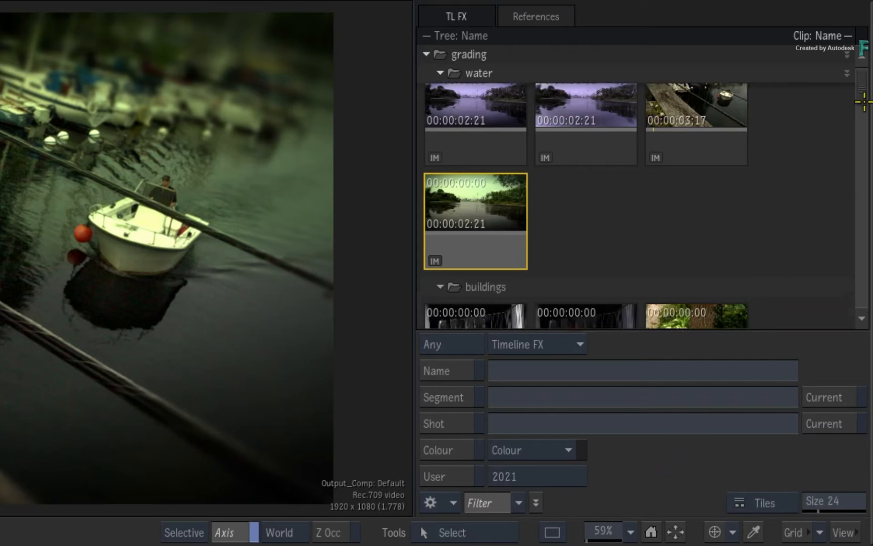
{"action": "scroll", "scroll_direction": "down", "scroll_amount": 3}
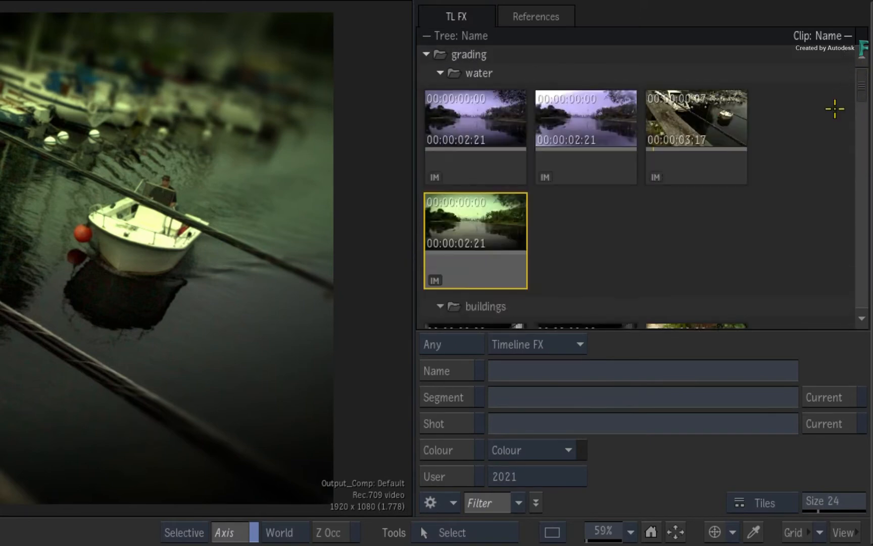
{"action": "mouse_move", "coordinate": [632, 487]}
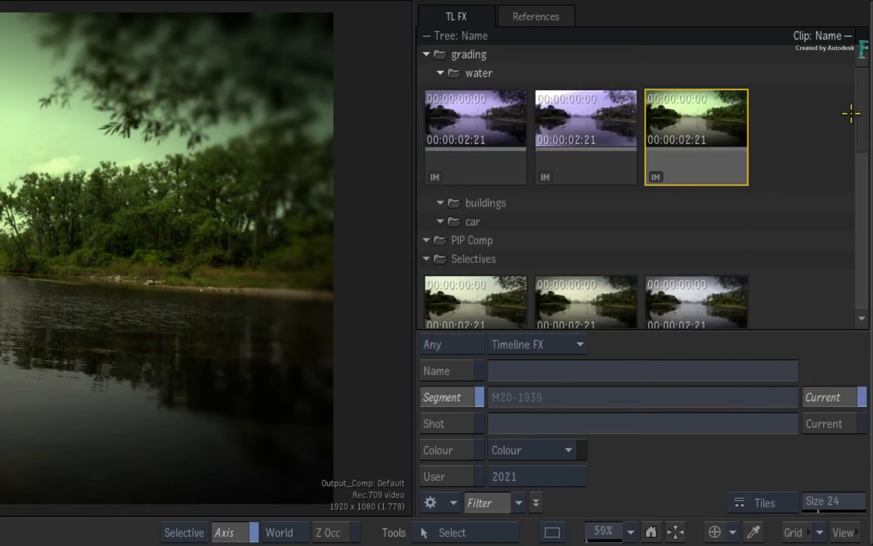
Make the purple halftone, B&W plants, halftone car and lakeside M20-1939 shots current in turn
{"action": "scroll", "scroll_direction": "down", "scroll_amount": 3}
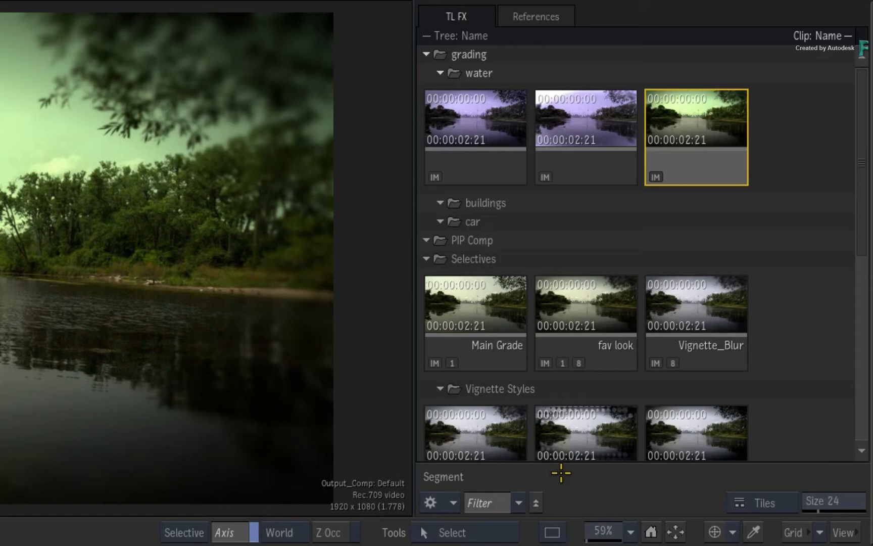
{"action": "mouse_move", "coordinate": [480, 477]}
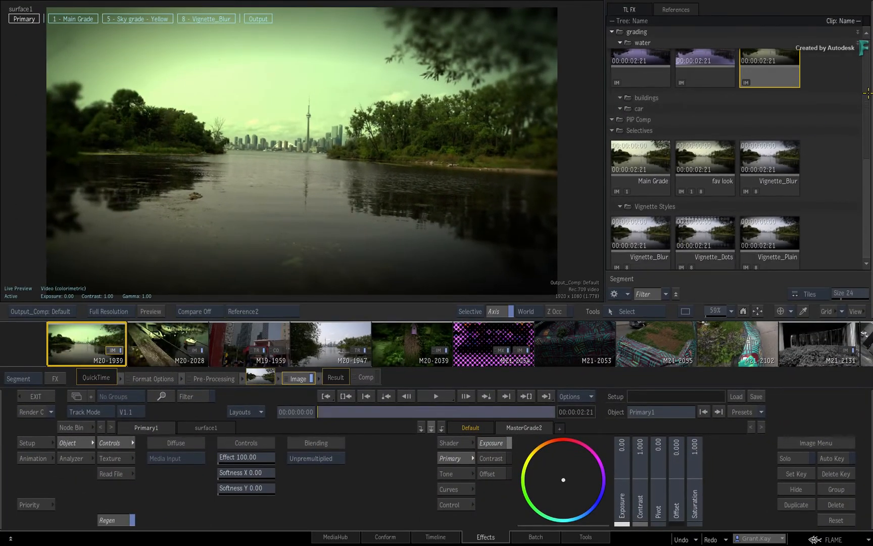
{"action": "scroll", "scroll_direction": "down", "scroll_amount": 3}
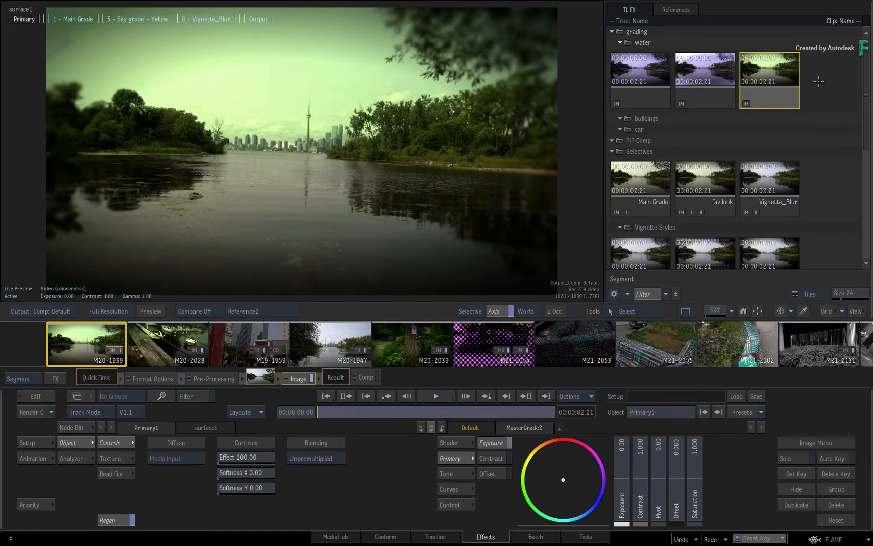
{"action": "left_click", "coordinate": [413, 344]}
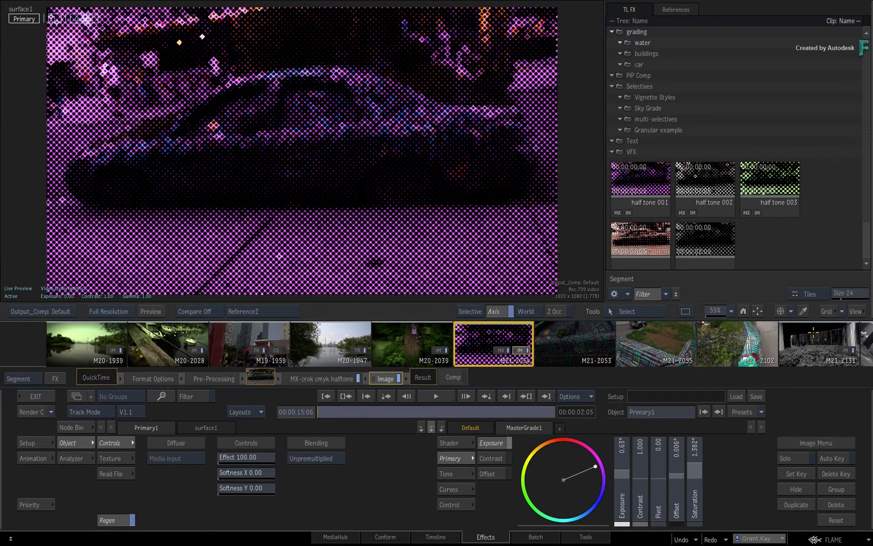
{"action": "left_click", "coordinate": [819, 344]}
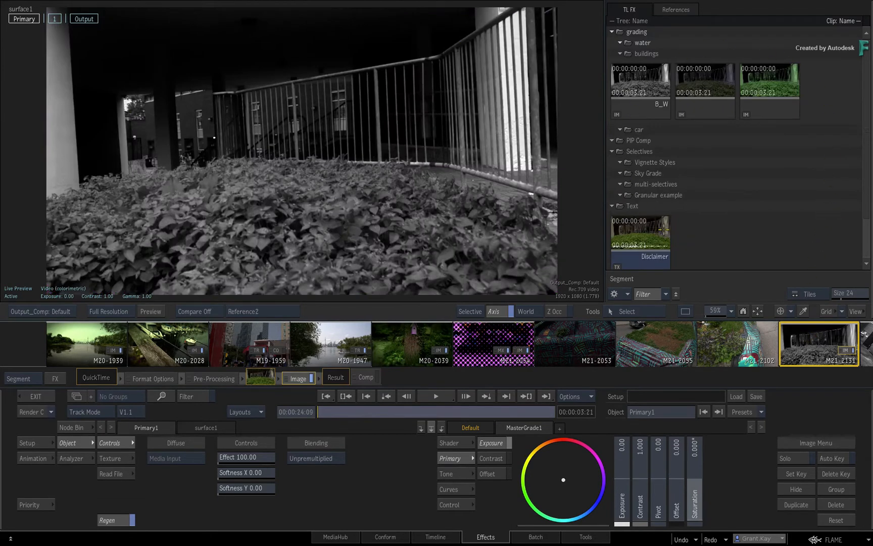
{"action": "left_click", "coordinate": [493, 344]}
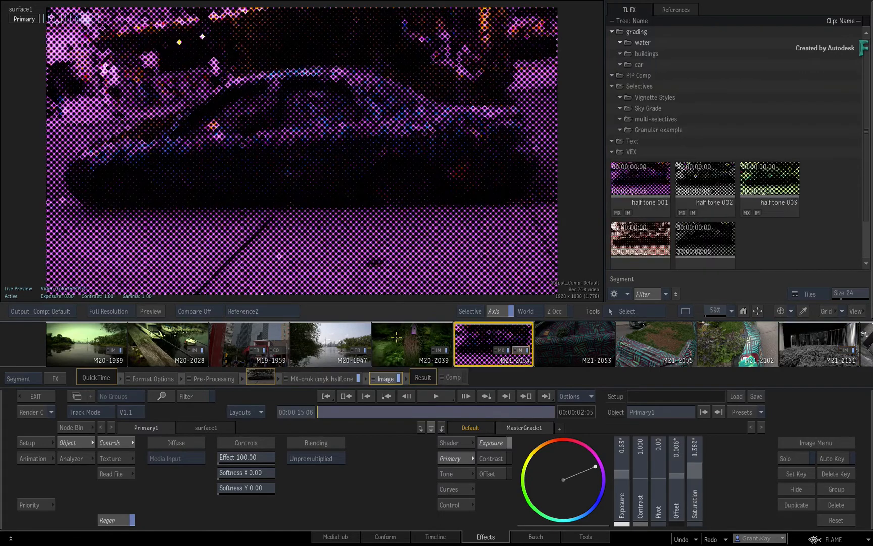
{"action": "left_click", "coordinate": [86, 343]}
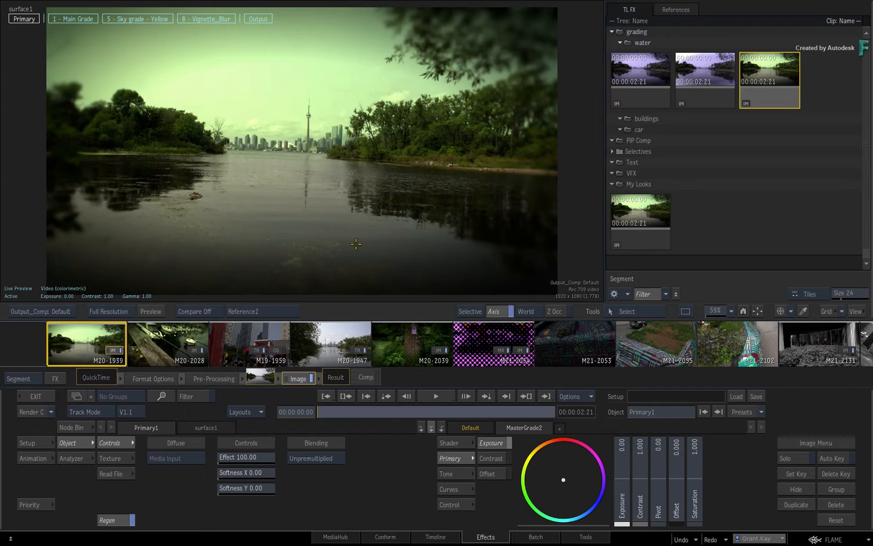
{"action": "mouse_move", "coordinate": [352, 217]}
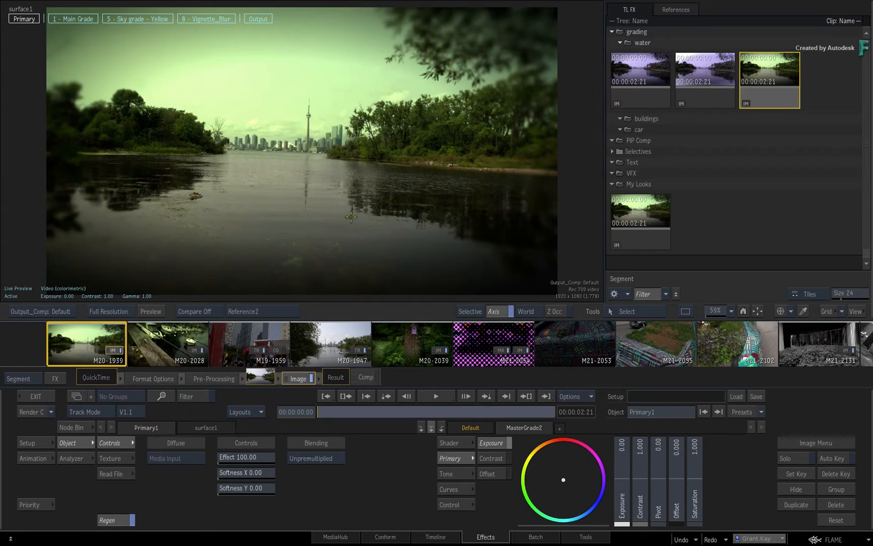
{"action": "mouse_move", "coordinate": [344, 239]}
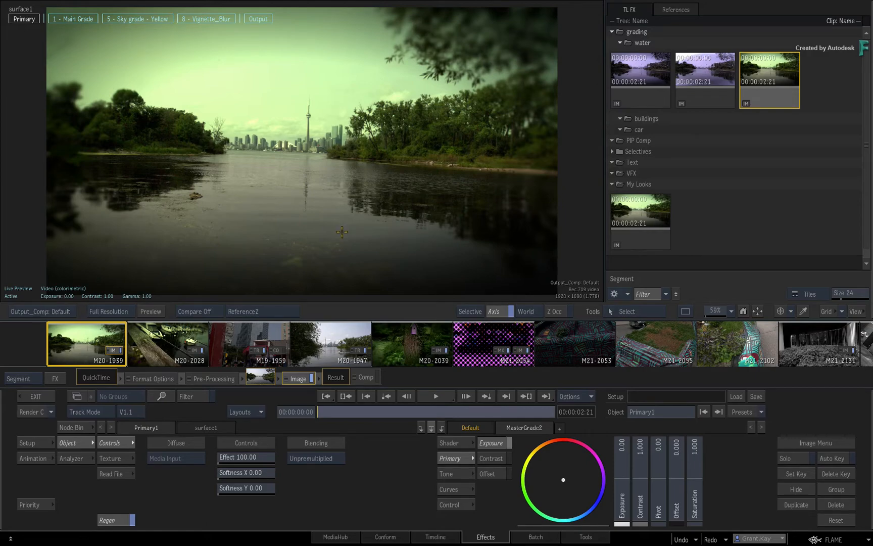
{"action": "mouse_move", "coordinate": [370, 229]}
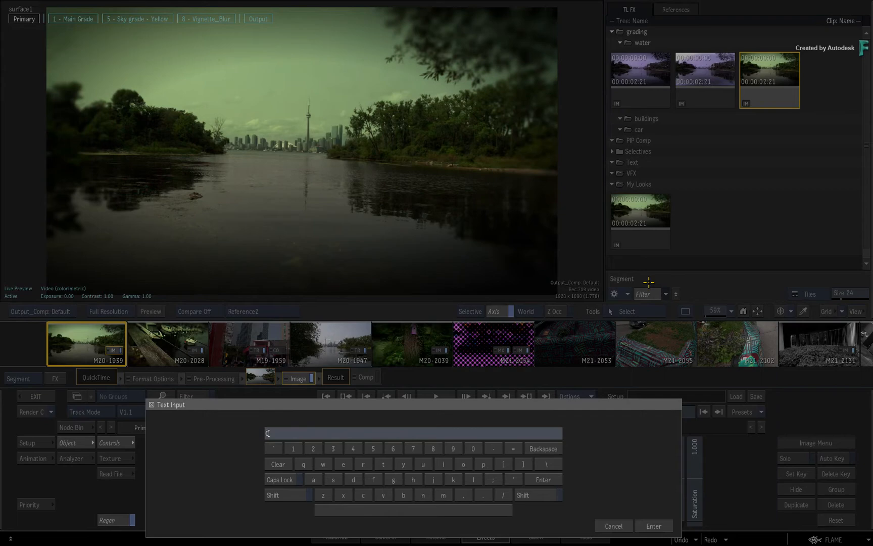
Name the new filter preset 'Current Segment'
{"action": "type", "text": "Current Segm"}
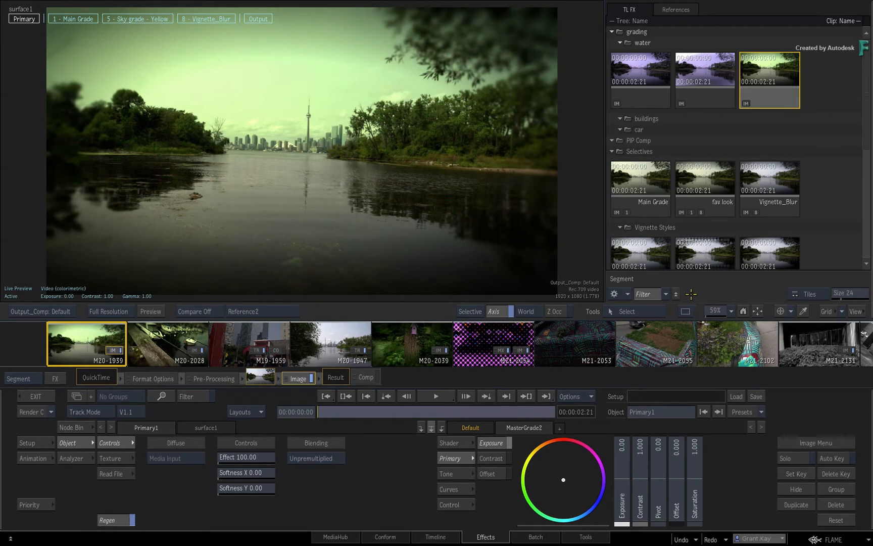
{"action": "mouse_move", "coordinate": [702, 293]}
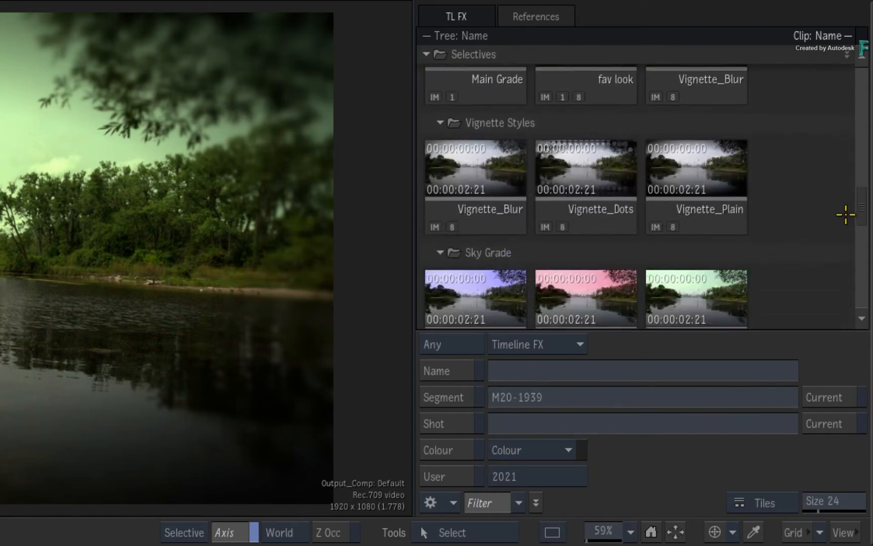
Scroll the filter's Timeline FX type list toward the Image entry
{"action": "scroll", "scroll_direction": "down", "scroll_amount": 3}
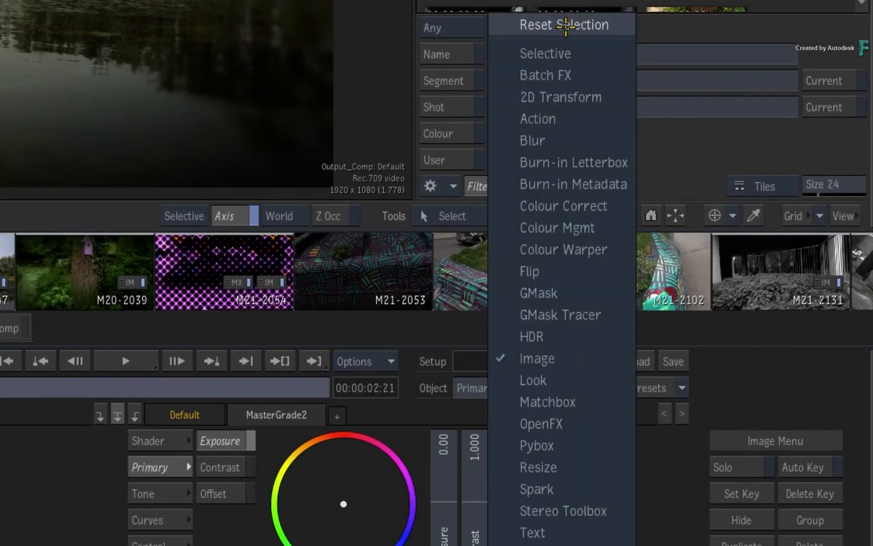
{"action": "mouse_move", "coordinate": [564, 152]}
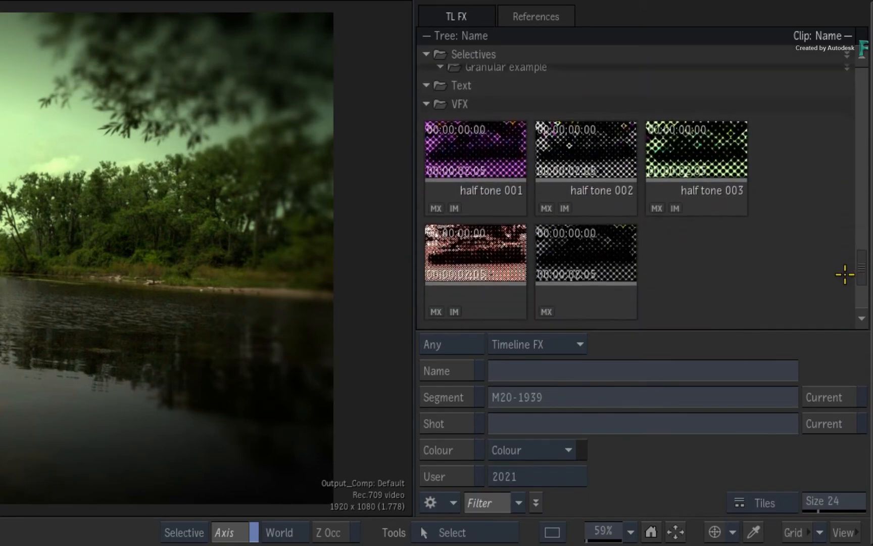
{"action": "scroll", "scroll_direction": "down", "scroll_amount": 3}
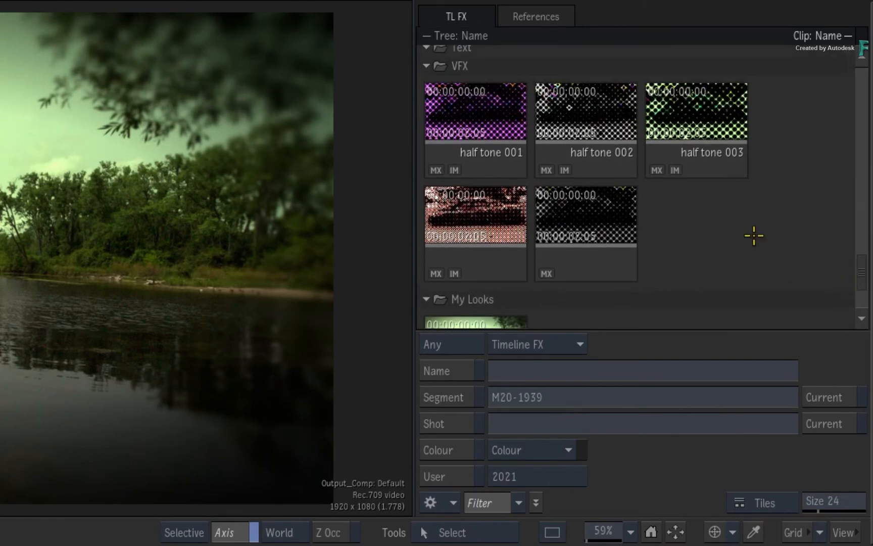
{"action": "mouse_move", "coordinate": [869, 270]}
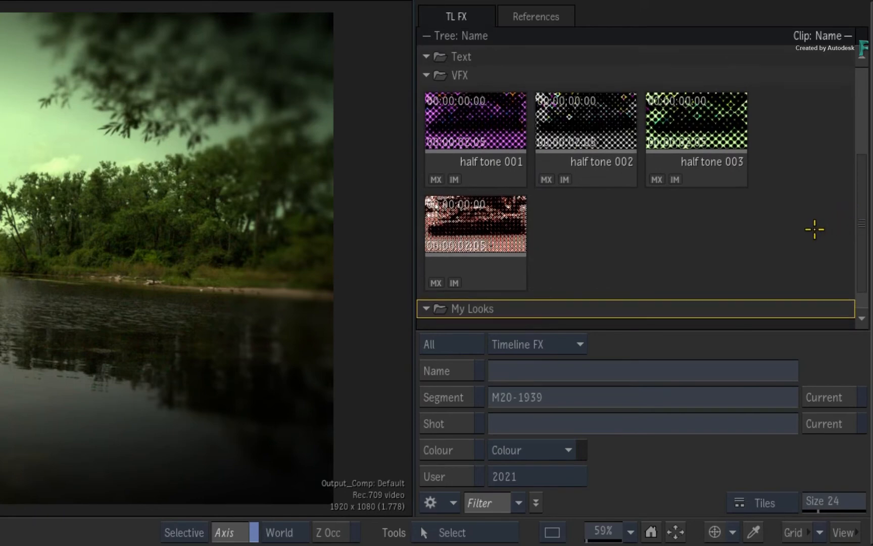
{"action": "mouse_move", "coordinate": [701, 95]}
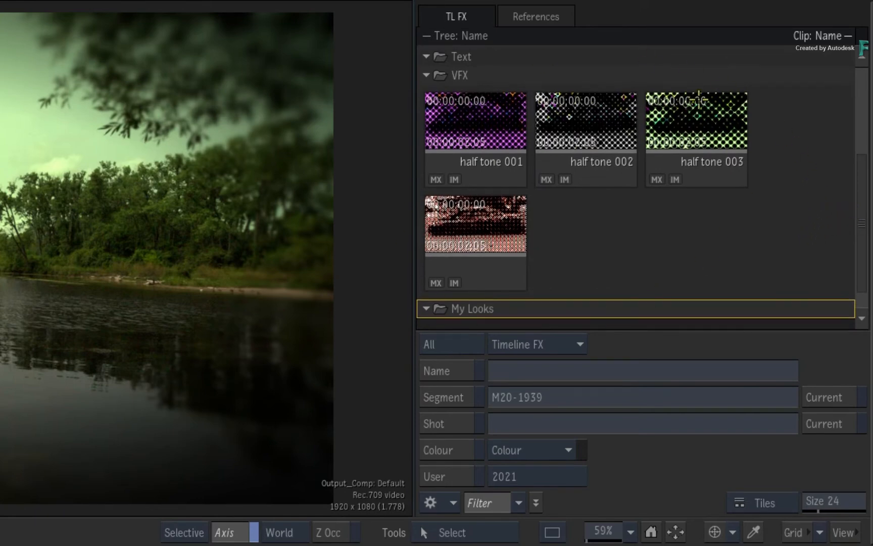
{"action": "mouse_move", "coordinate": [560, 240]}
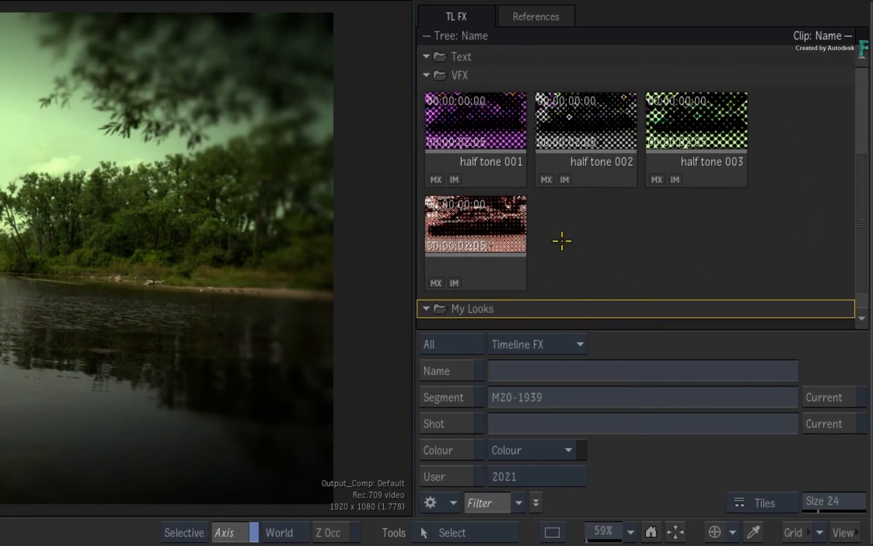
{"action": "mouse_move", "coordinate": [578, 264]}
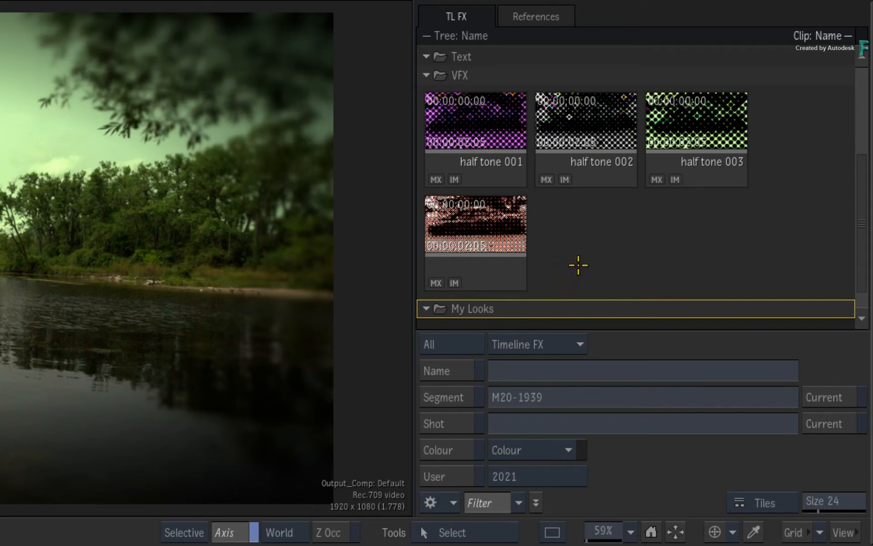
{"action": "mouse_move", "coordinate": [720, 282]}
{"action": "type", "text": "Image+Mat"}
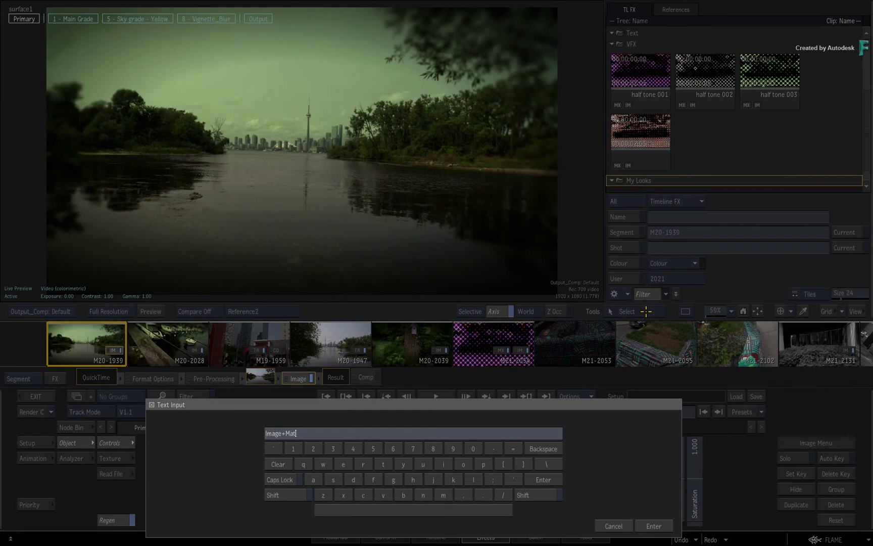
Confirm the 'Image+Matchbox' name to save the Image effect filter preset
{"action": "left_click", "coordinate": [654, 526]}
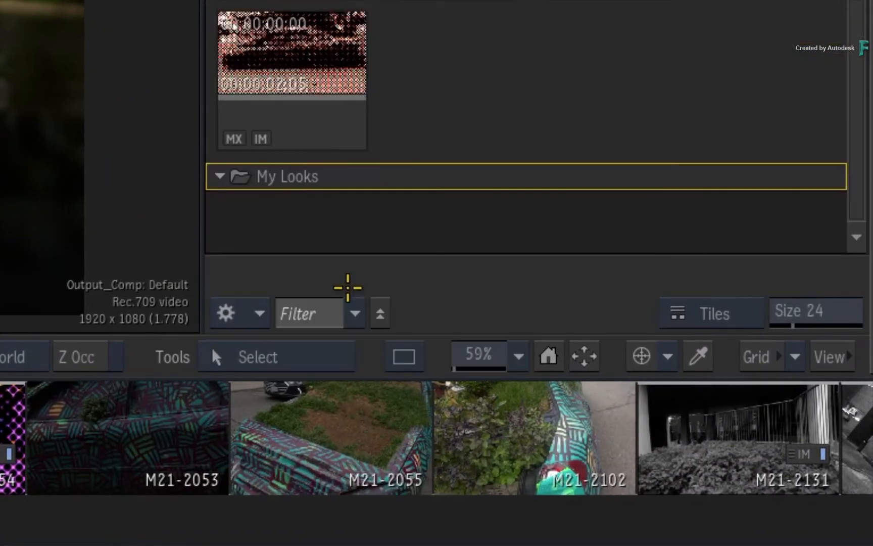
{"action": "mouse_move", "coordinate": [343, 344]}
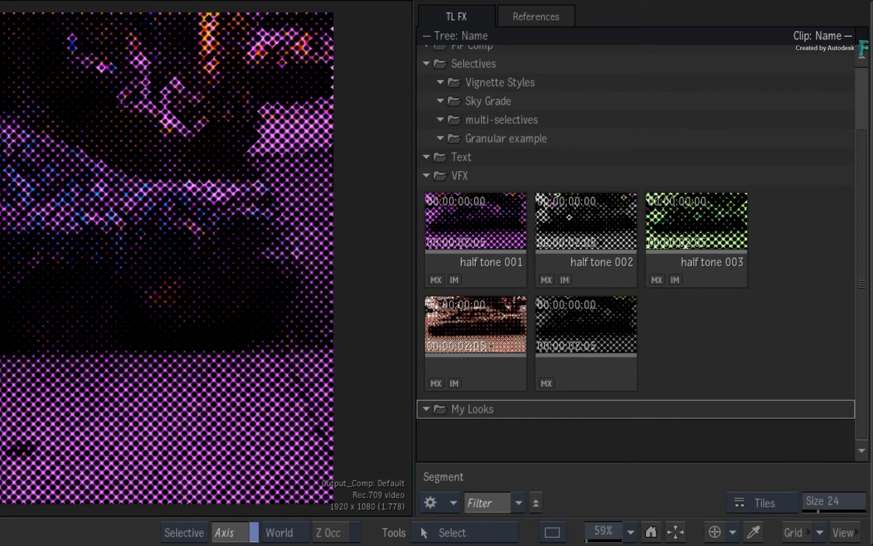
Colour-tag half tone 001–003 olive, clear FX types and filter the Explorer by the olive swatch
{"action": "left_click", "coordinate": [475, 240]}
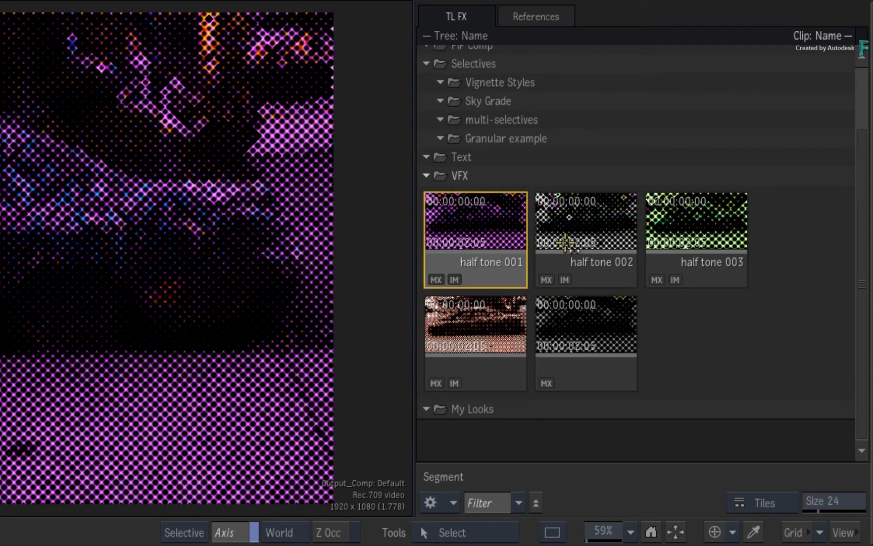
{"action": "right_click", "coordinate": [695, 222]}
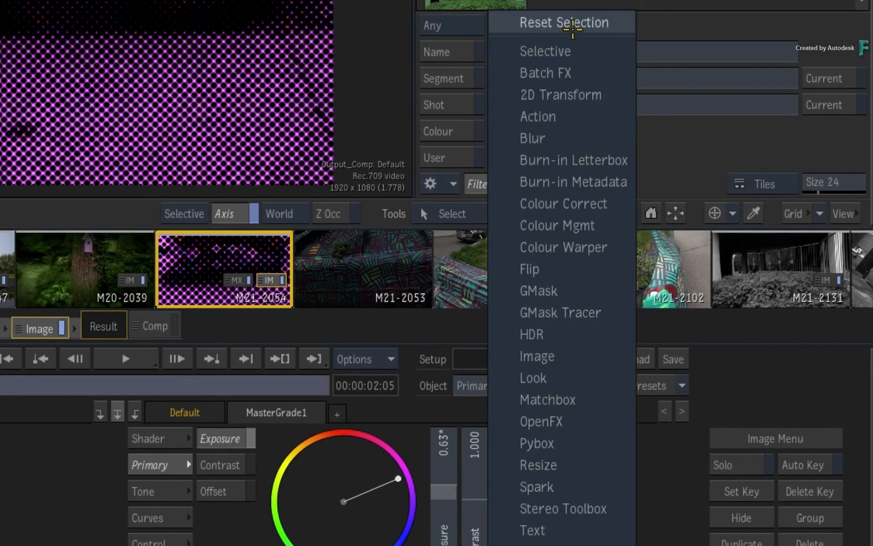
{"action": "left_click", "coordinate": [563, 23]}
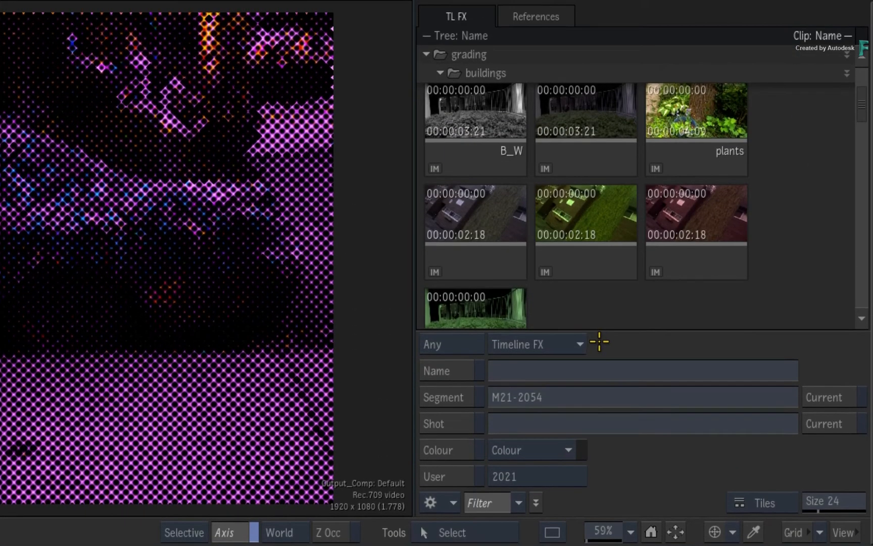
{"action": "left_click", "coordinate": [532, 450]}
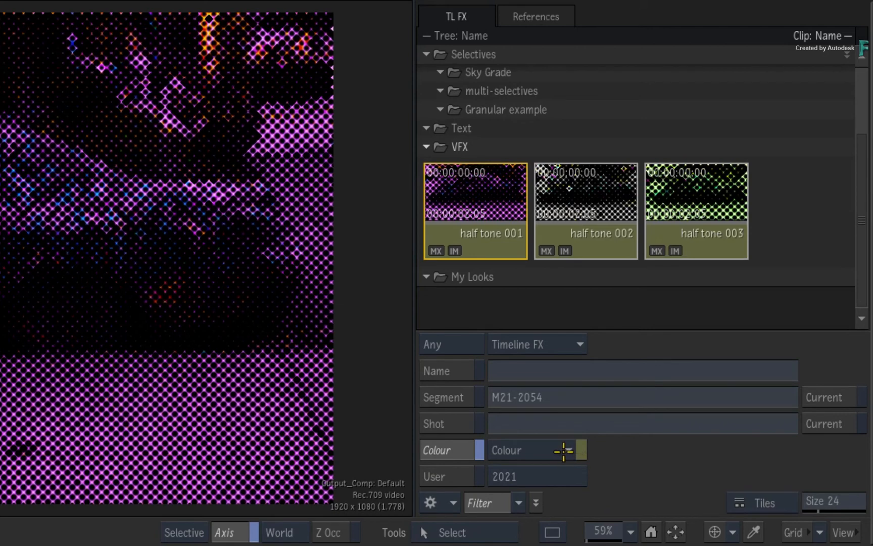
{"action": "left_click", "coordinate": [560, 451]}
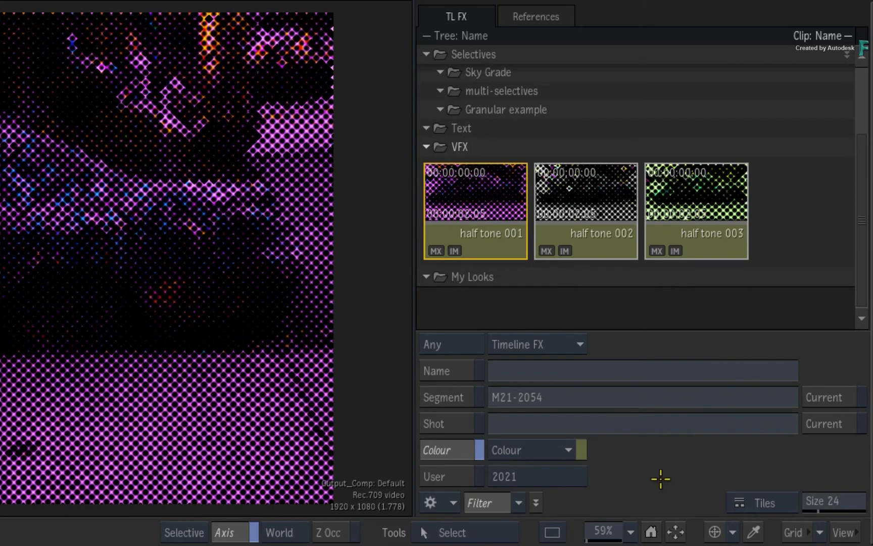
{"action": "mouse_move", "coordinate": [606, 481]}
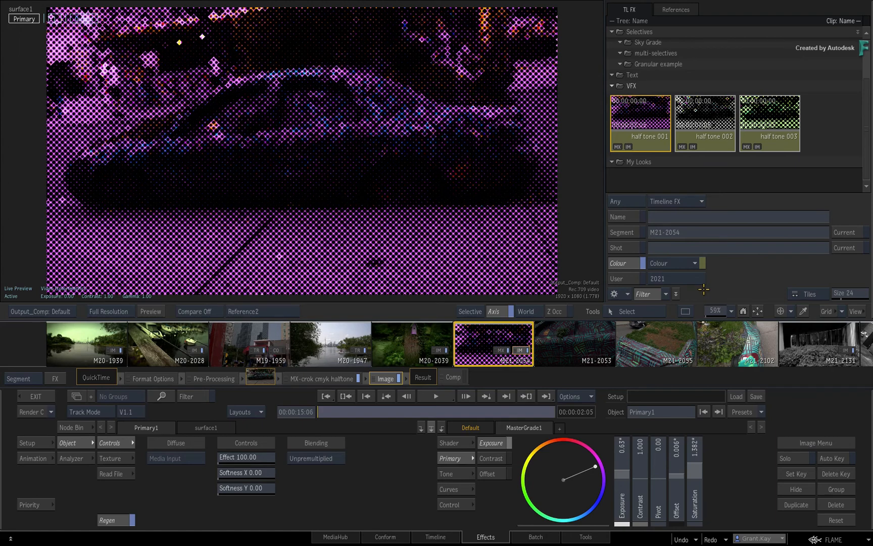
{"action": "mouse_move", "coordinate": [705, 287]}
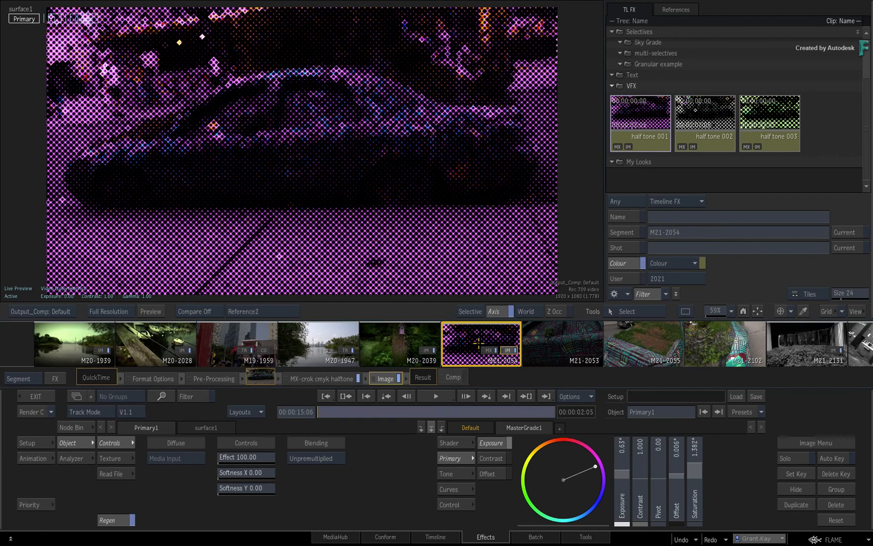
Turn off the colour filter so the Explorer lists all setups again
{"action": "left_click_drag", "start_coordinate": [588, 463], "coordinate": [563, 480]}
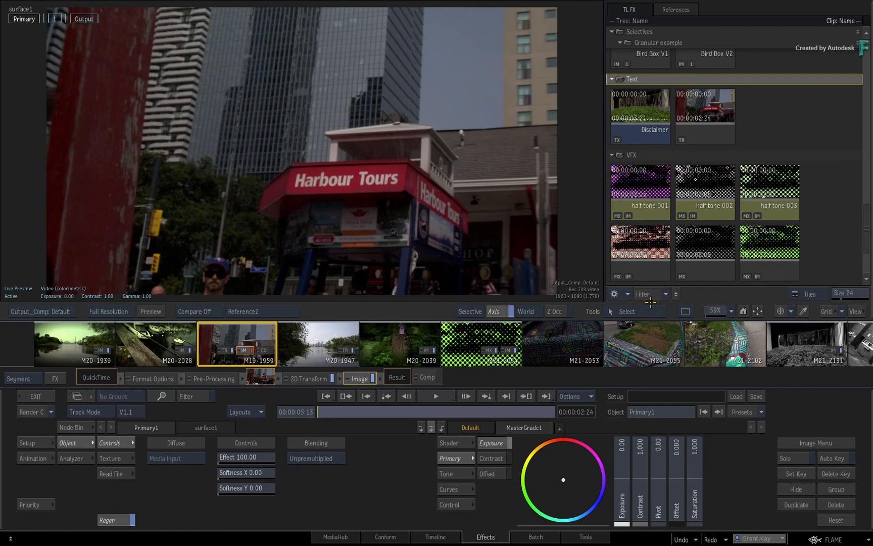
{"action": "mouse_move", "coordinate": [651, 295]}
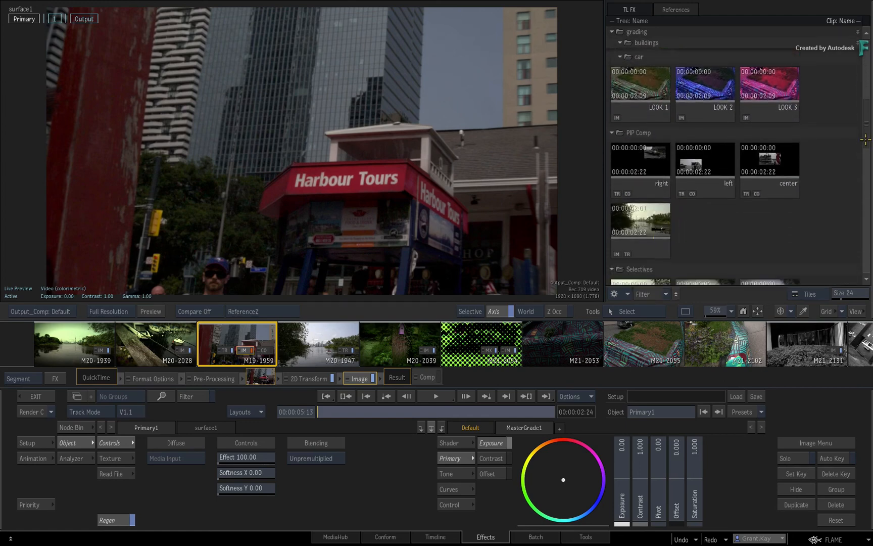
Scroll the Explorer to the top and make lakeside shot M20-1939 current
{"action": "scroll", "scroll_direction": "down", "scroll_amount": 3}
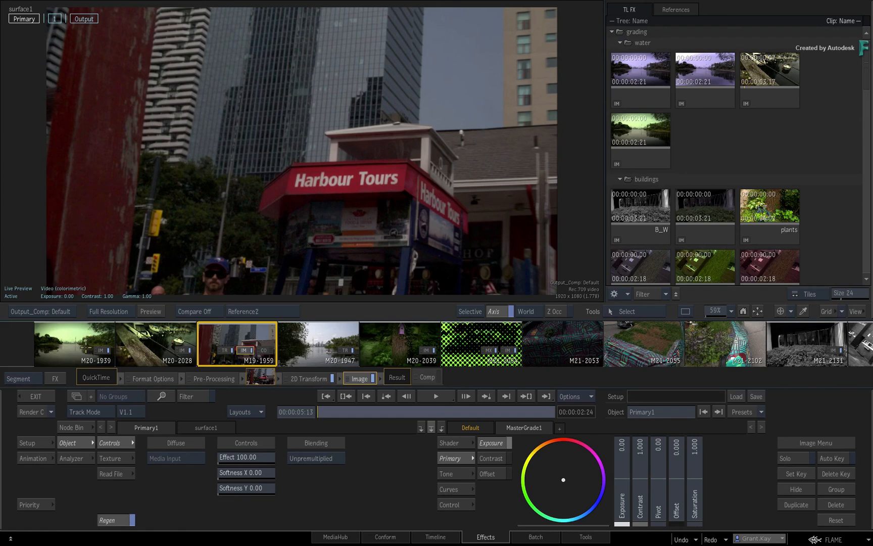
{"action": "left_click", "coordinate": [74, 343]}
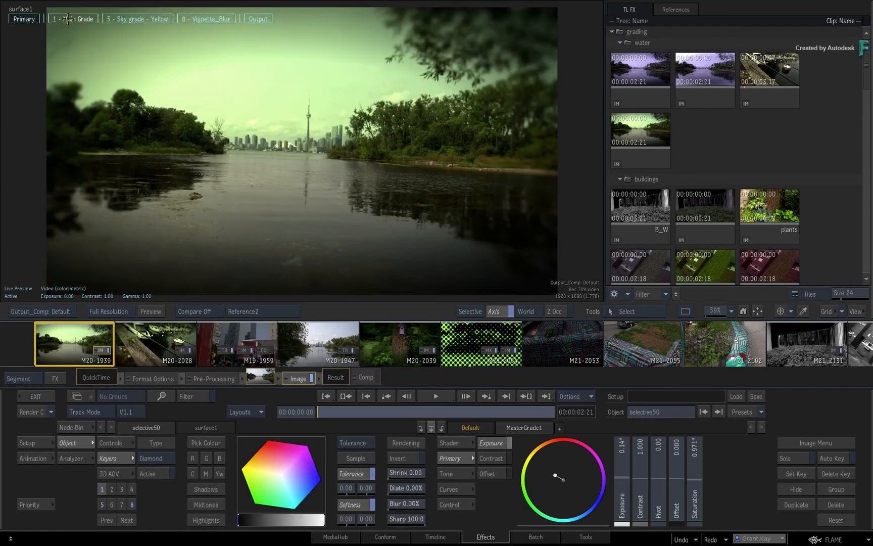